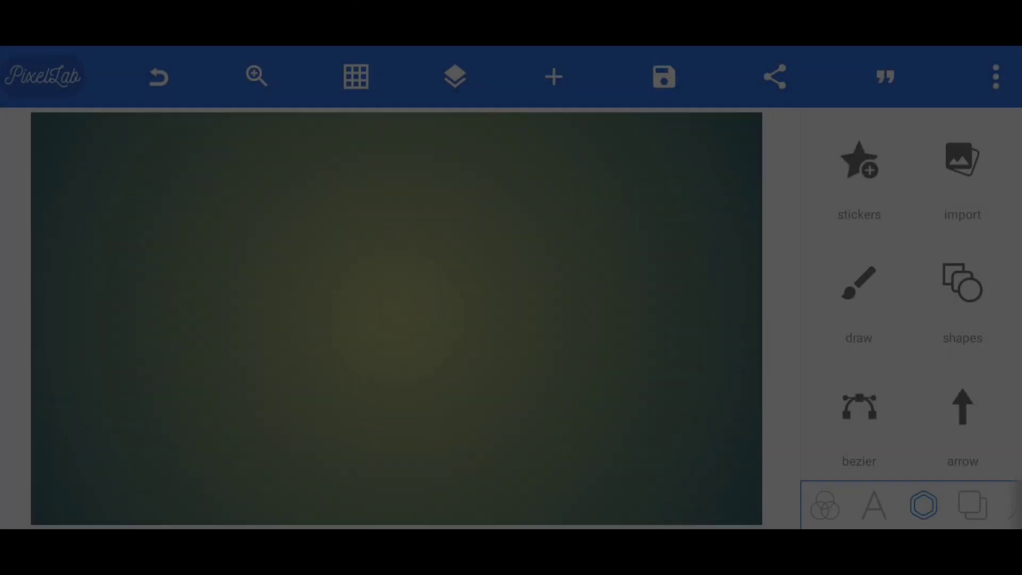
# Step: Add a text element reading 'A' and drag it larger on the canvas
pyautogui.click(554, 76)
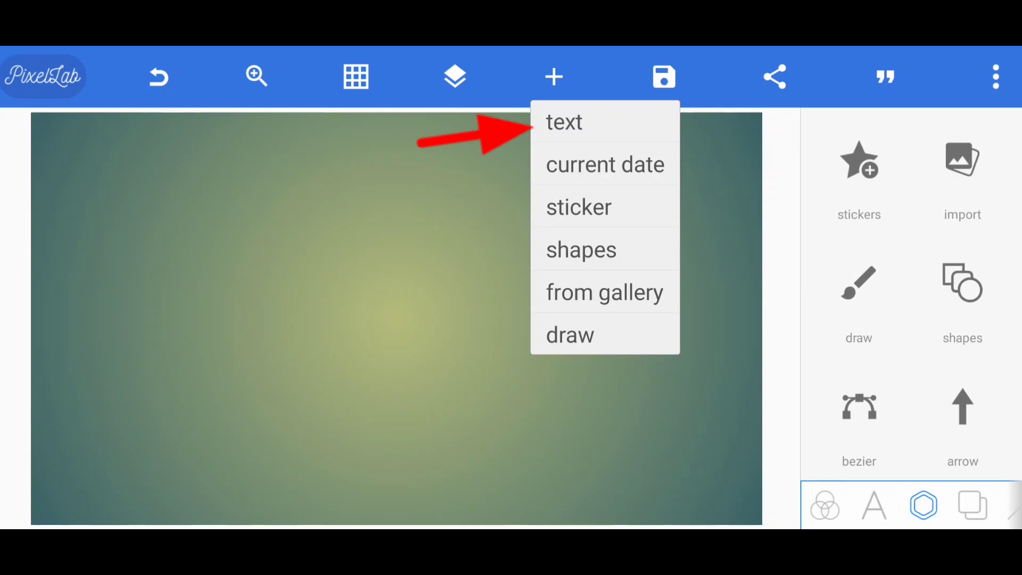
pyautogui.click(563, 122)
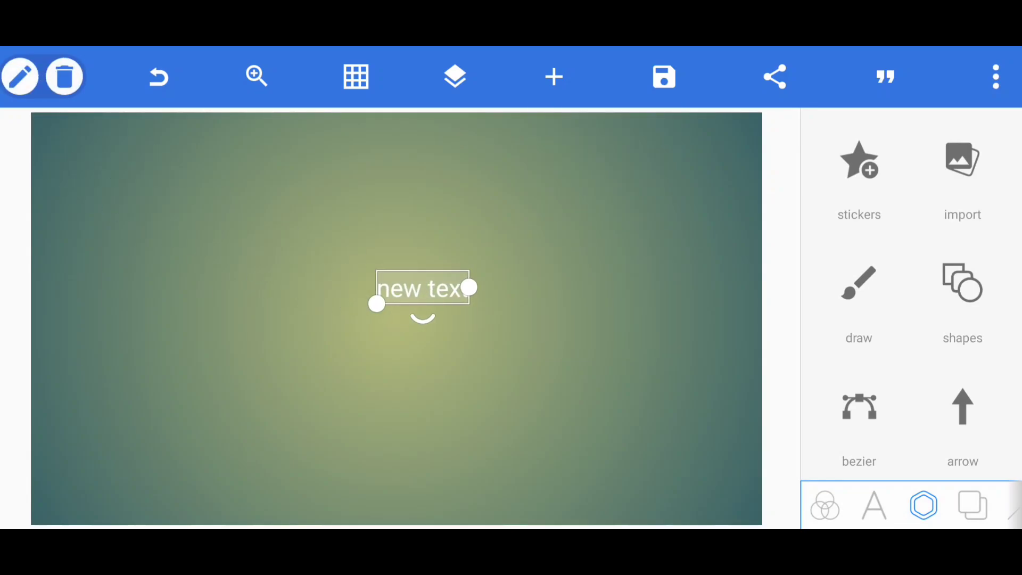
pyautogui.doubleClick(422, 288)
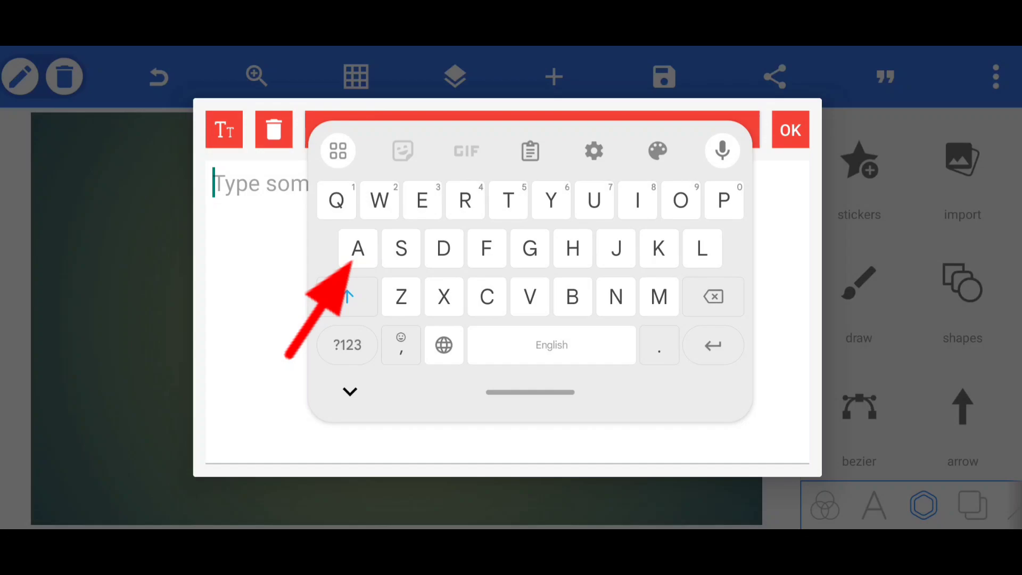
pyautogui.click(789, 130)
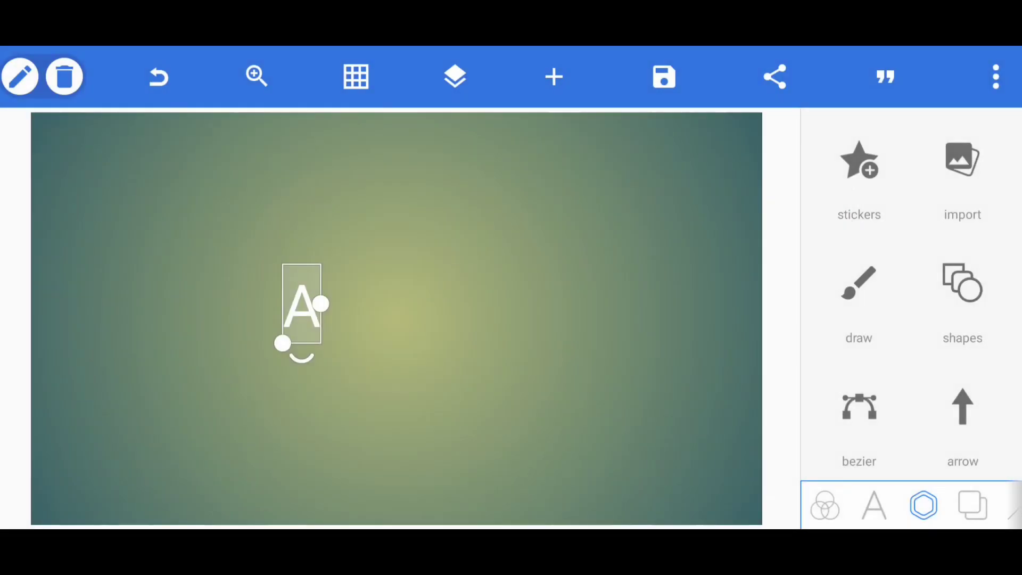
pyautogui.moveTo(319, 303); pyautogui.dragTo(397, 319)
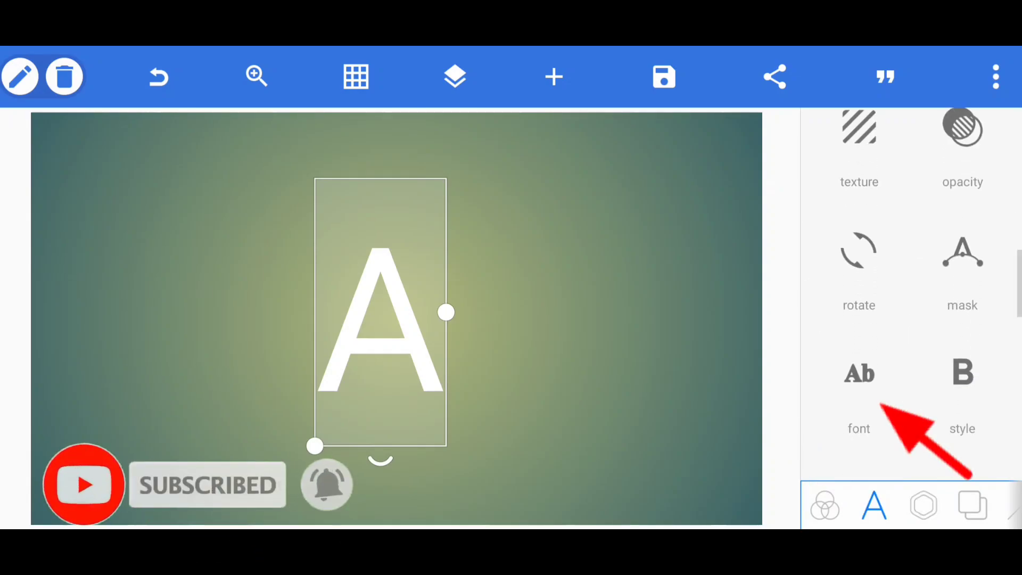
# Step: Browse the My Fonts list to choose a custom font for the A
pyautogui.click(859, 375)
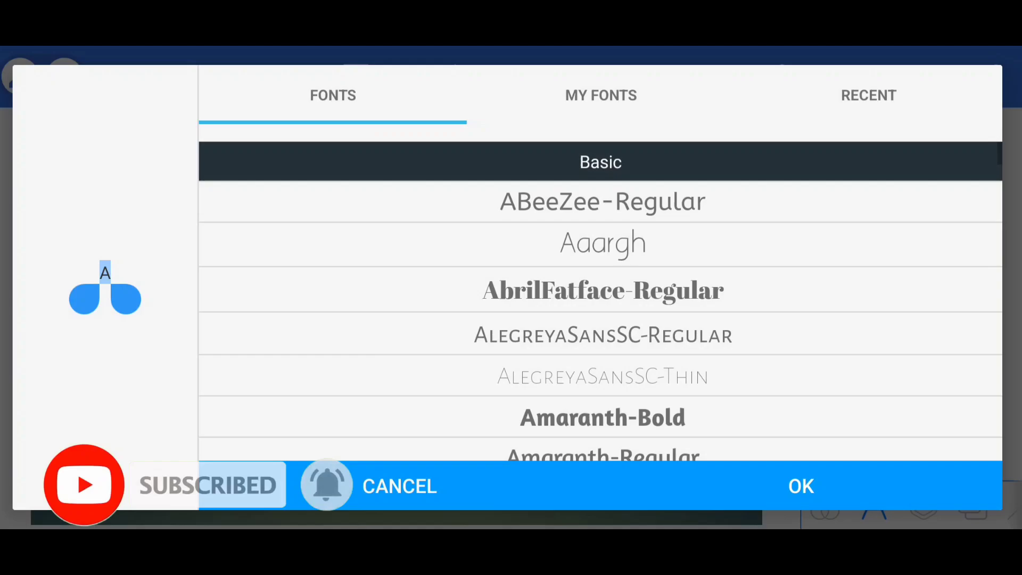
pyautogui.click(600, 95)
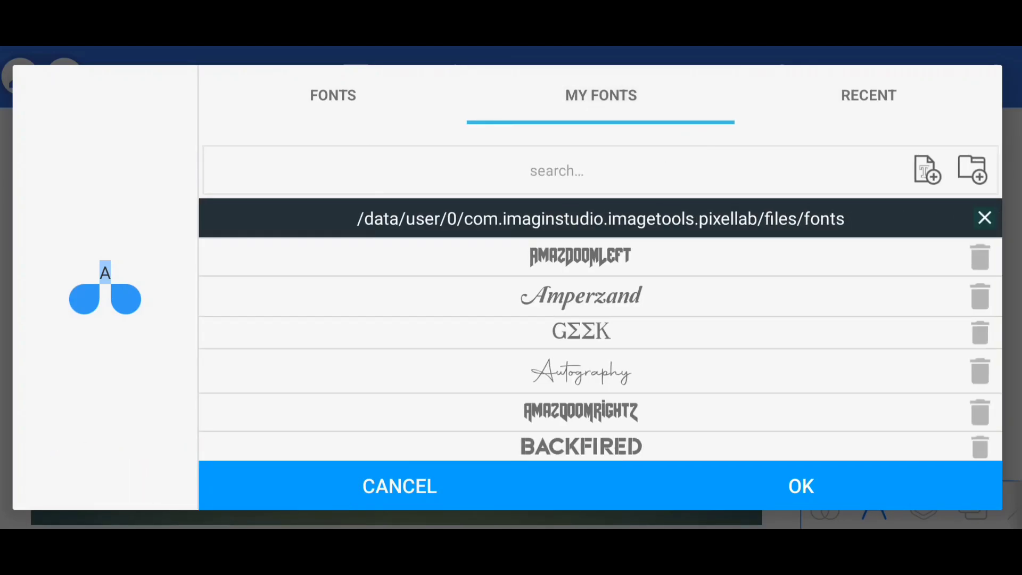
pyautogui.scroll(-3)
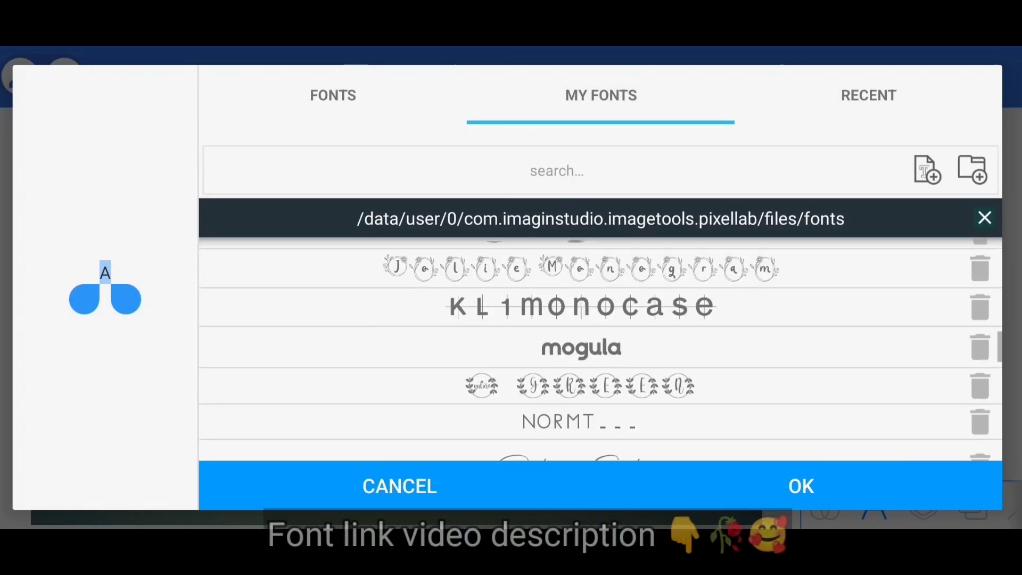
pyautogui.scroll(-3)
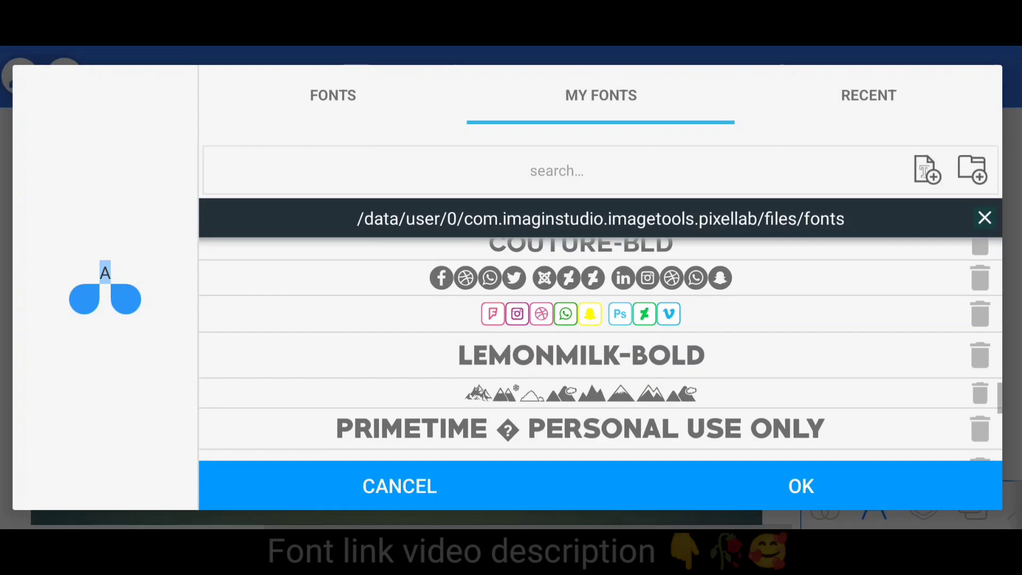
pyautogui.scroll(-3)
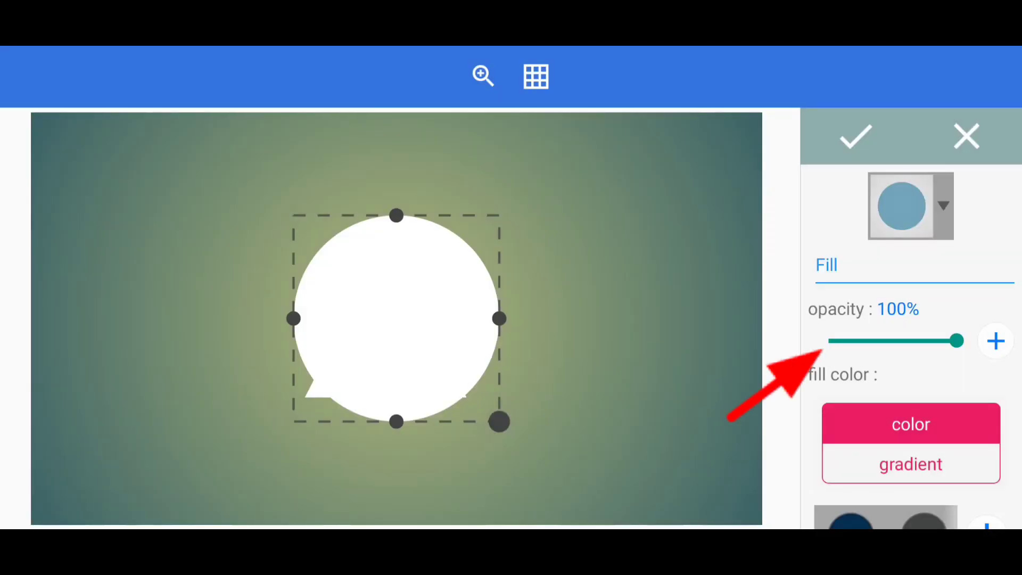
# Step: Set the circle's fill opacity to 0 and stroke width to about 46
pyautogui.moveTo(955, 340); pyautogui.dragTo(829, 340)
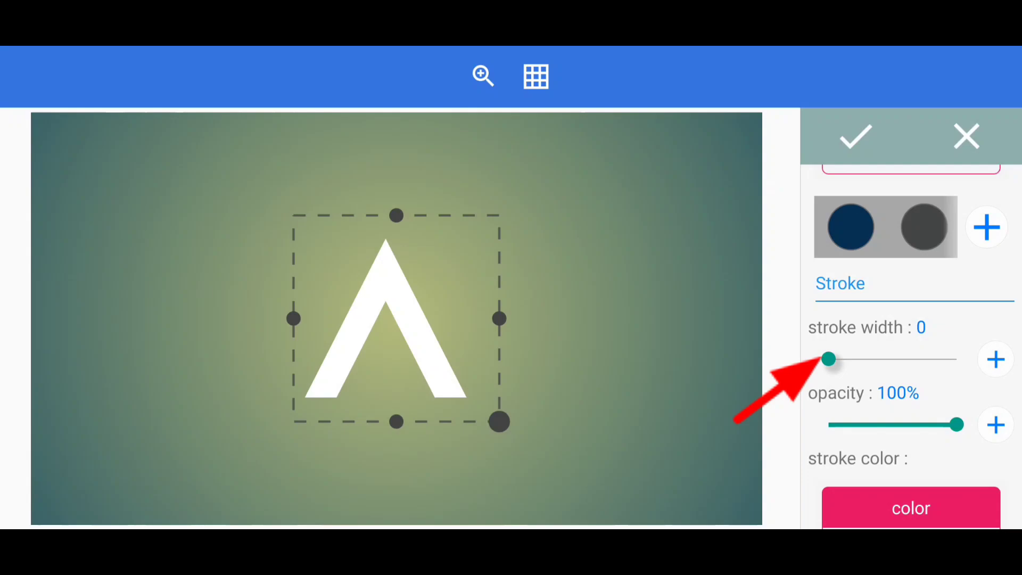
pyautogui.moveTo(828, 359); pyautogui.dragTo(919, 359)
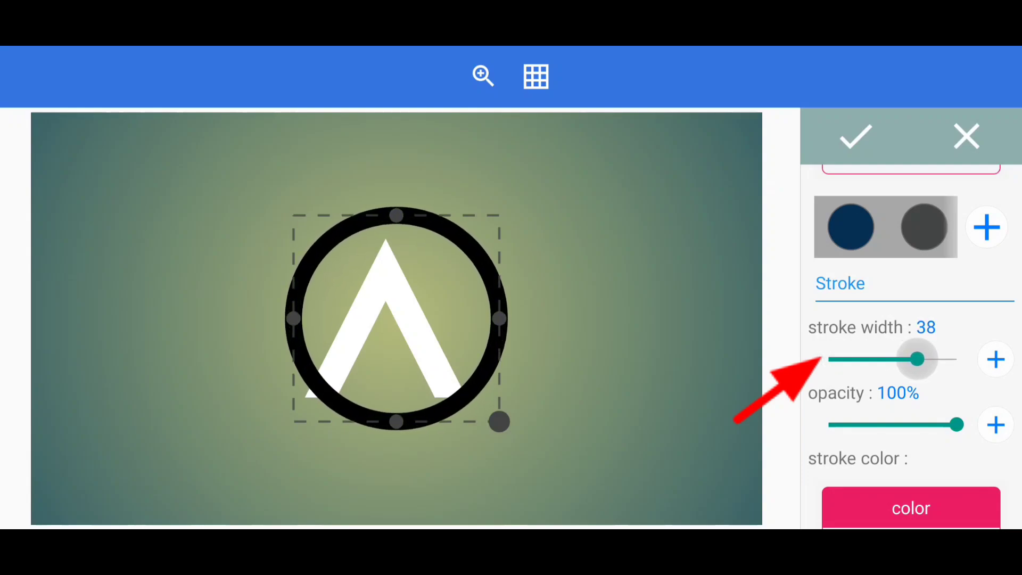
pyautogui.moveTo(917, 359); pyautogui.dragTo(928, 359)
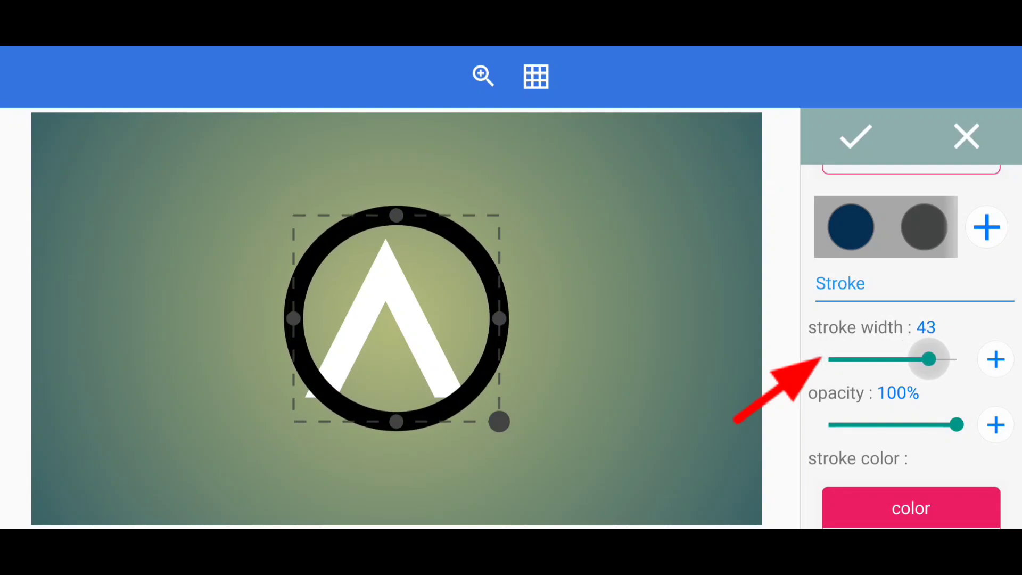
pyautogui.moveTo(929, 360); pyautogui.dragTo(938, 360)
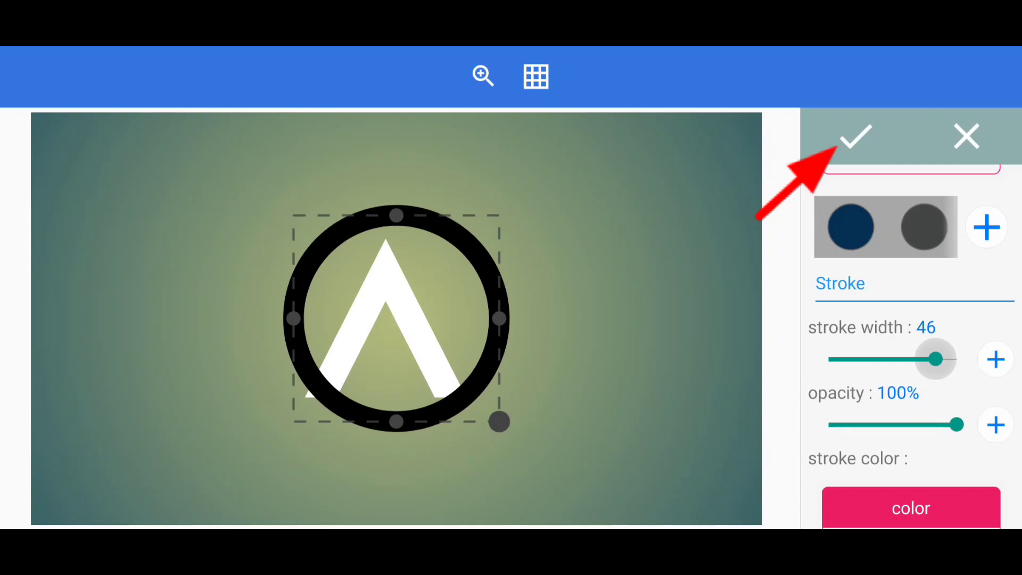
pyautogui.click(856, 137)
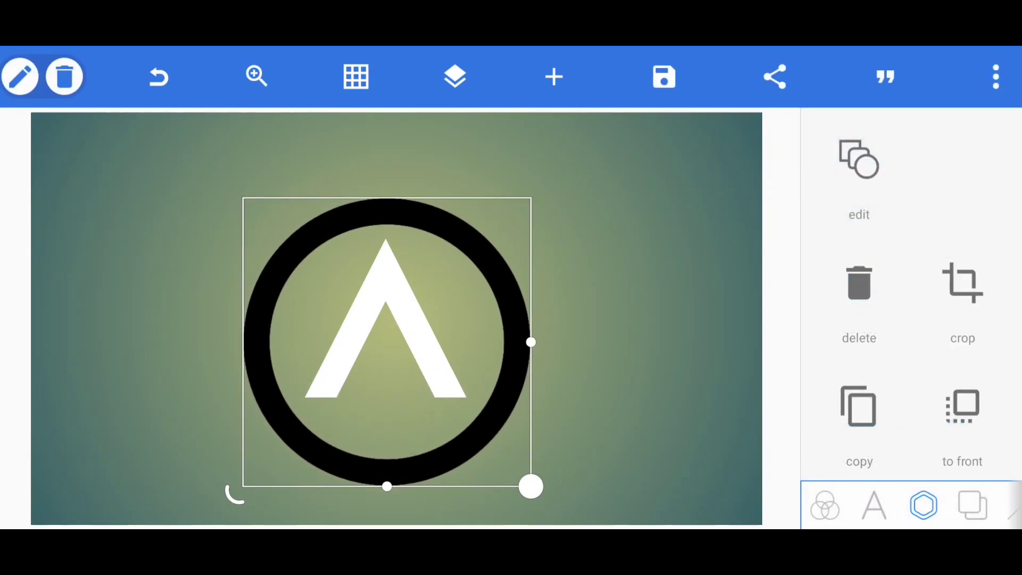
# Step: Resize the ring to fit around the A and make its stroke white
pyautogui.moveTo(531, 487); pyautogui.dragTo(526, 481)
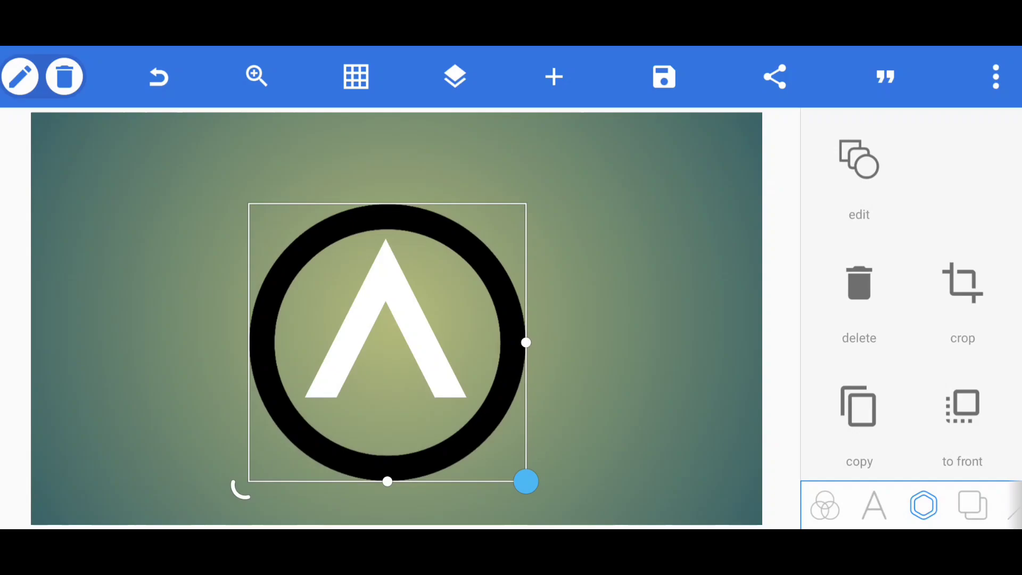
pyautogui.scroll(-3)
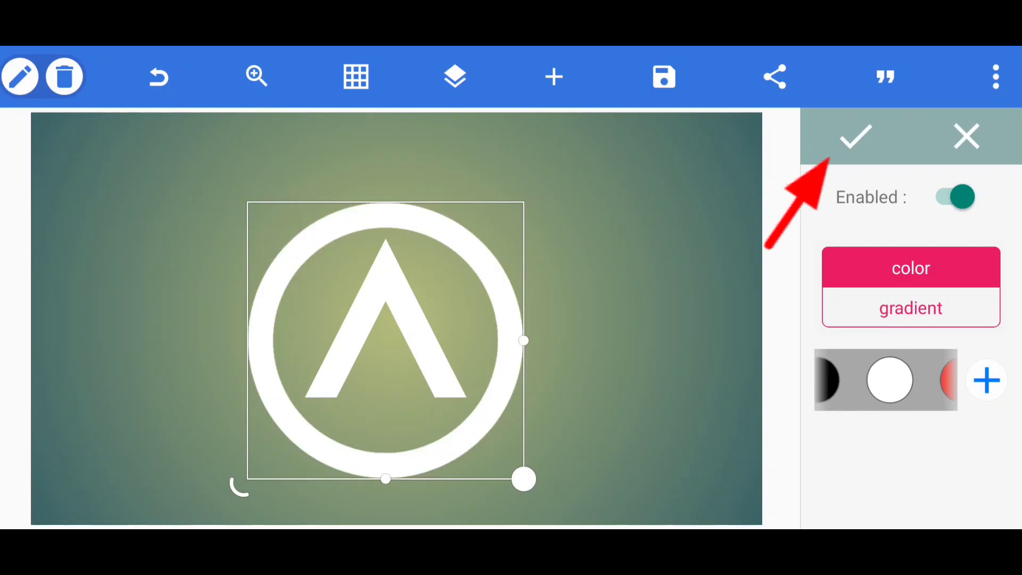
pyautogui.click(855, 136)
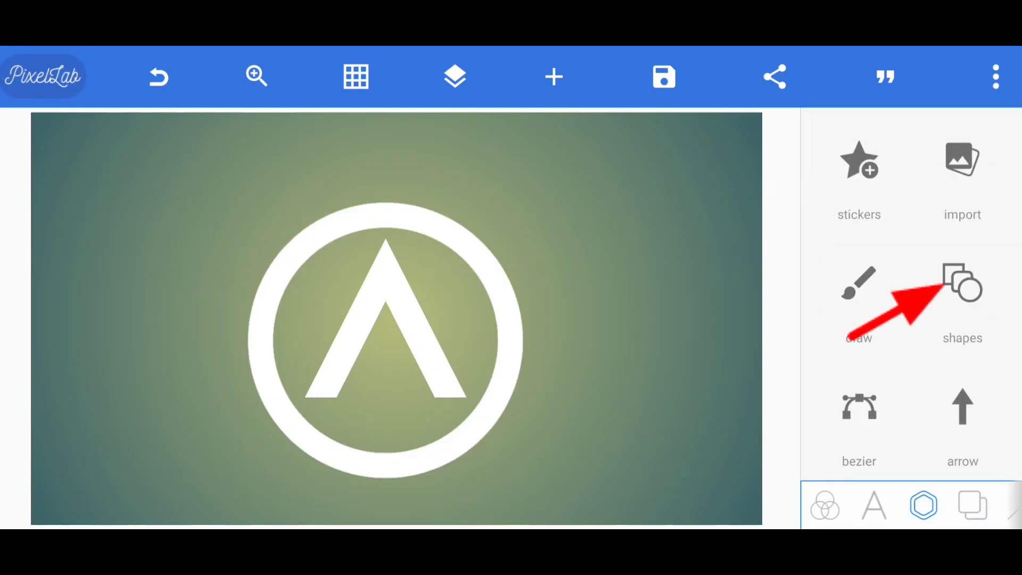
# Step: Add a white square and mask it into a curved swoosh reaching beyond the ring
pyautogui.click(962, 283)
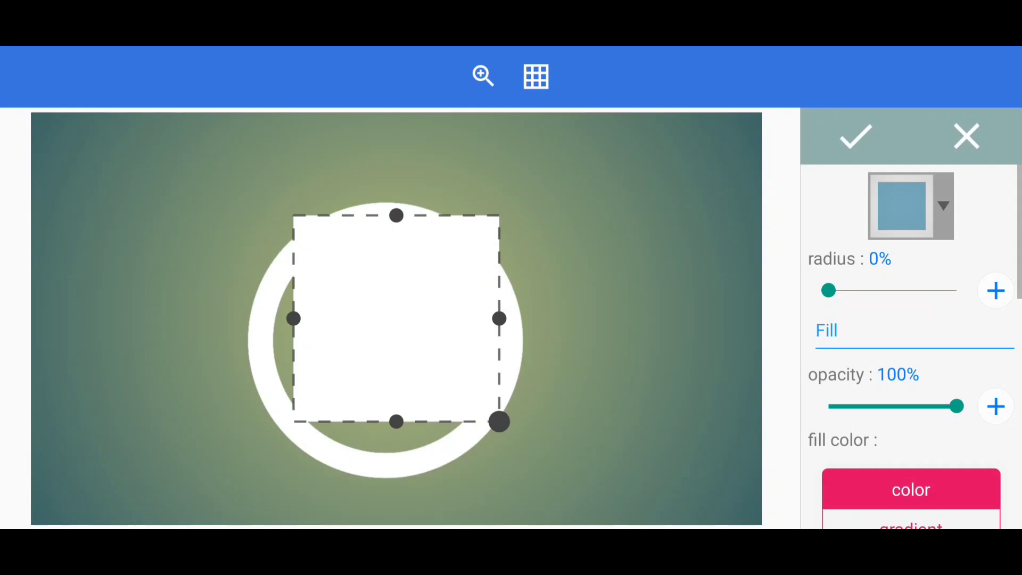
pyautogui.click(855, 137)
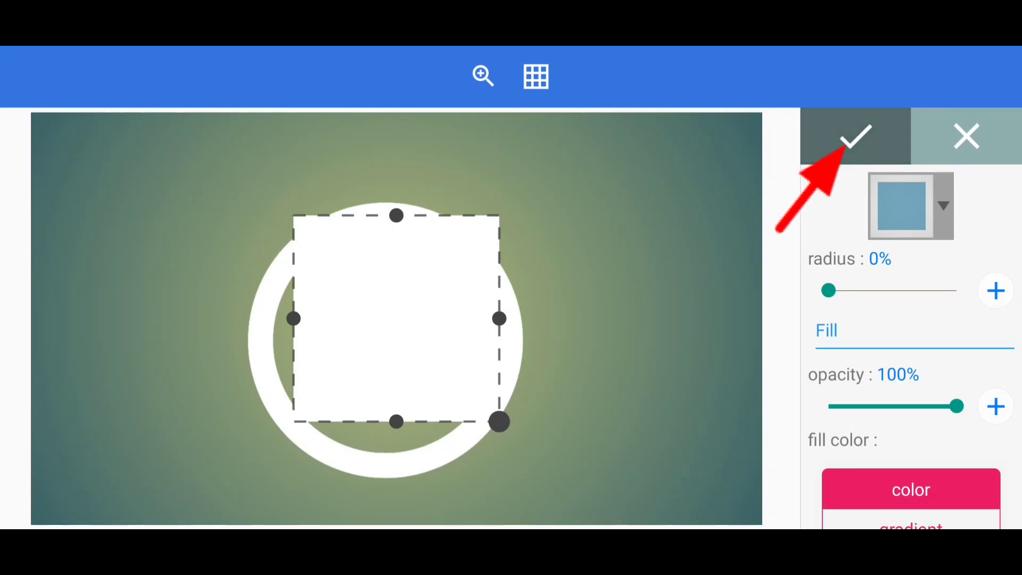
pyautogui.click(855, 135)
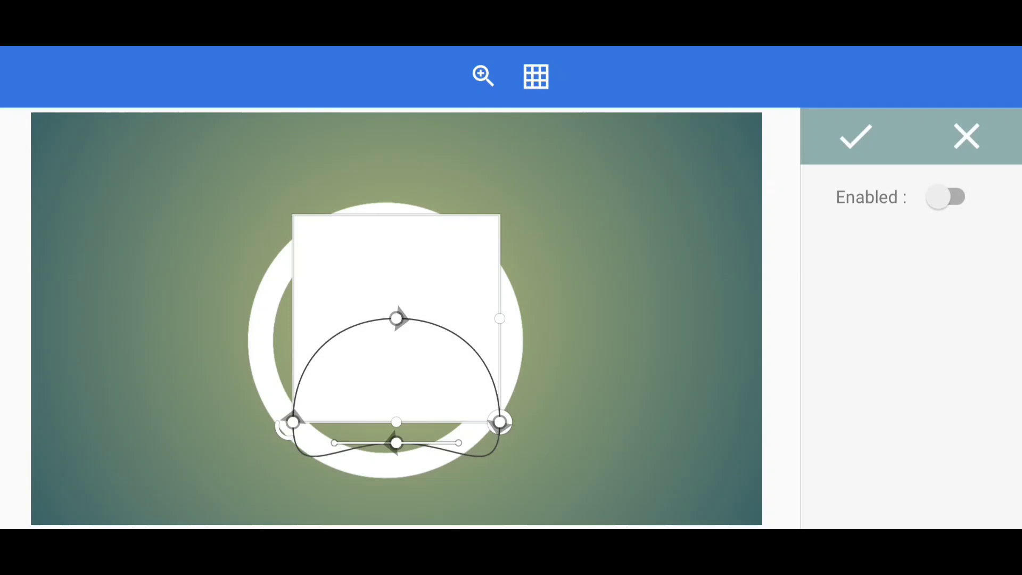
pyautogui.moveTo(499, 422); pyautogui.dragTo(492, 211)
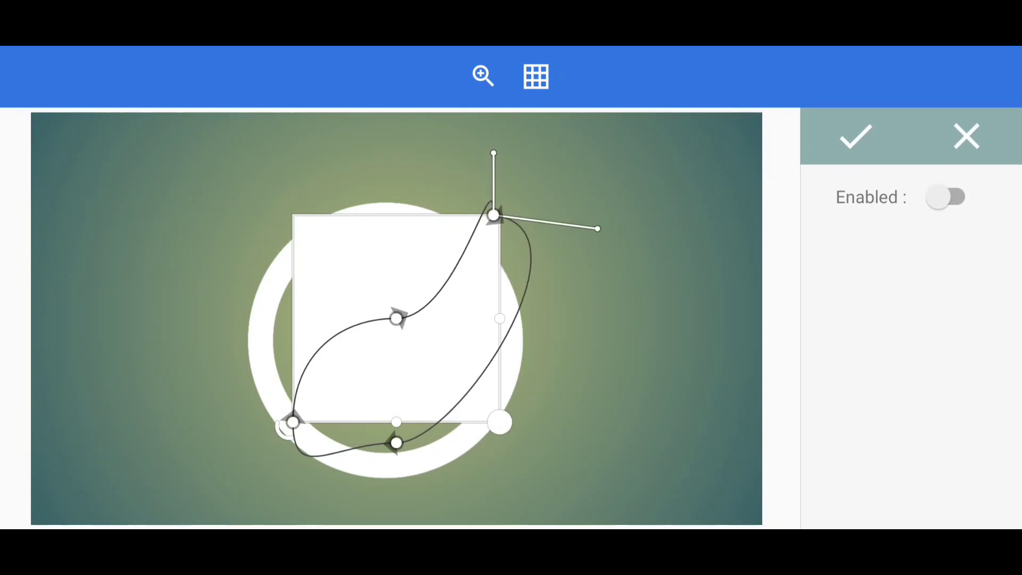
pyautogui.moveTo(493, 154); pyautogui.dragTo(494, 254)
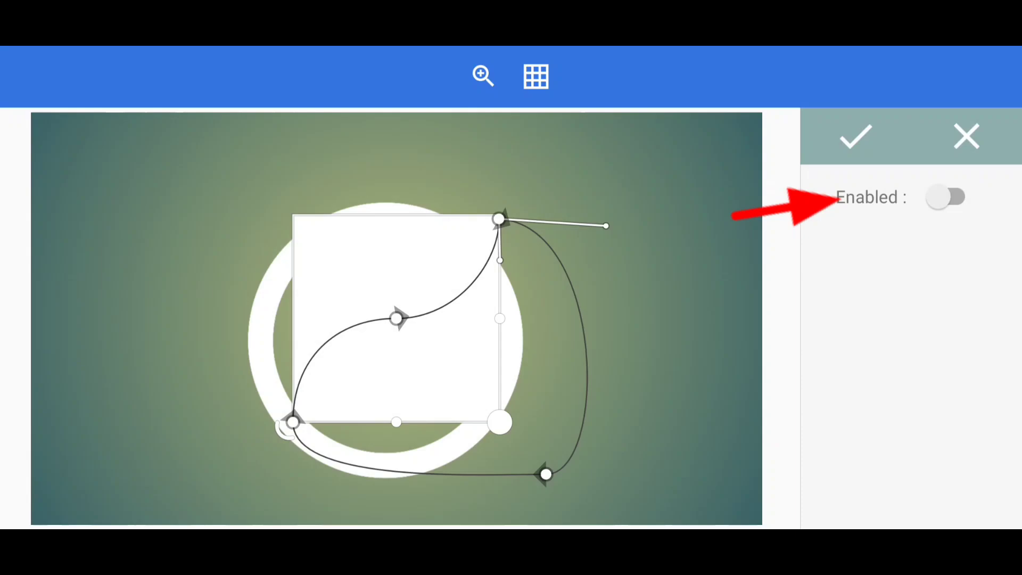
pyautogui.click(946, 196)
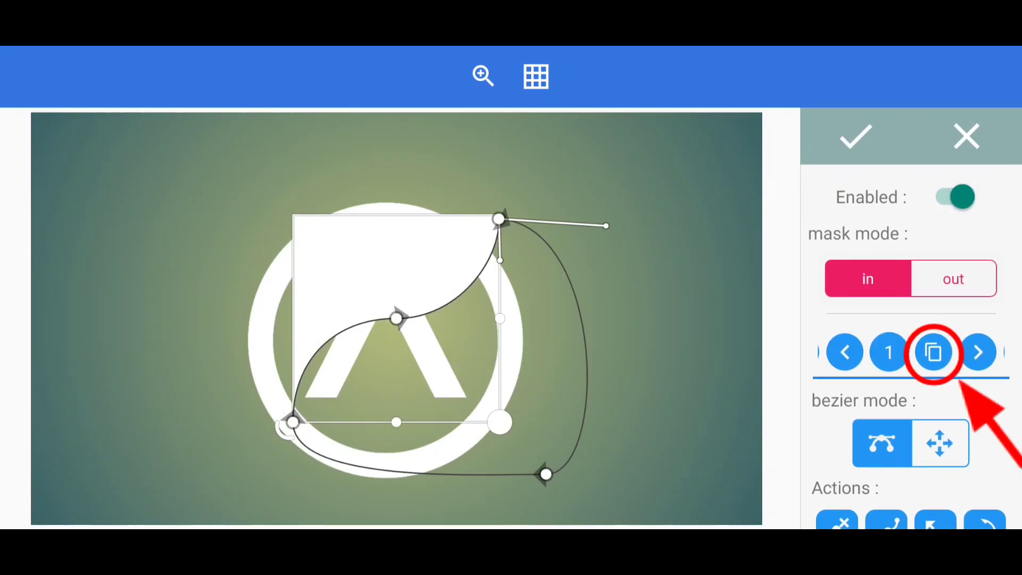
pyautogui.click(952, 278)
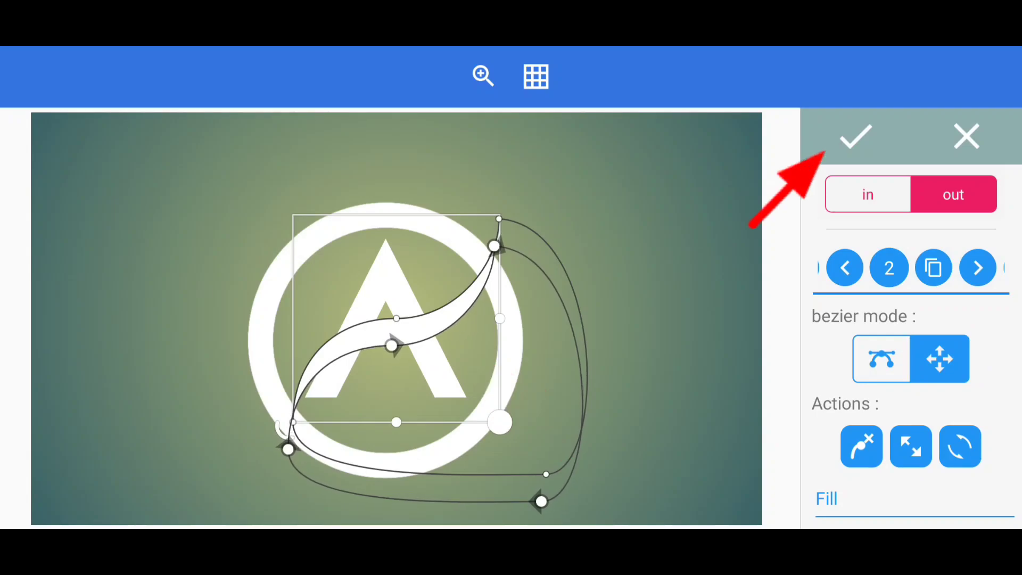
pyautogui.click(856, 137)
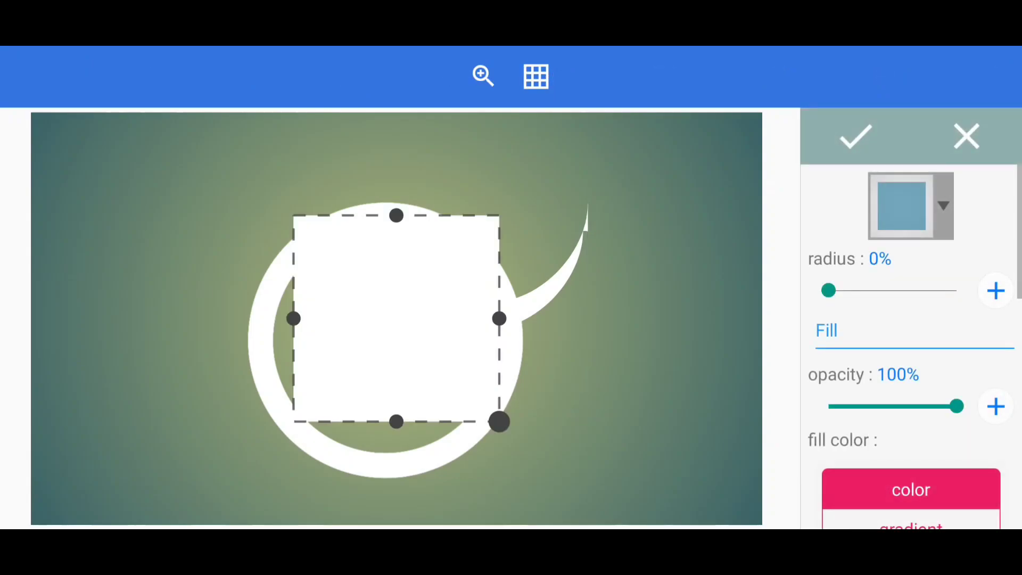
# Step: Fill the square black, merge it with the swoosh, and enable Erase color
pyautogui.scroll(-3)
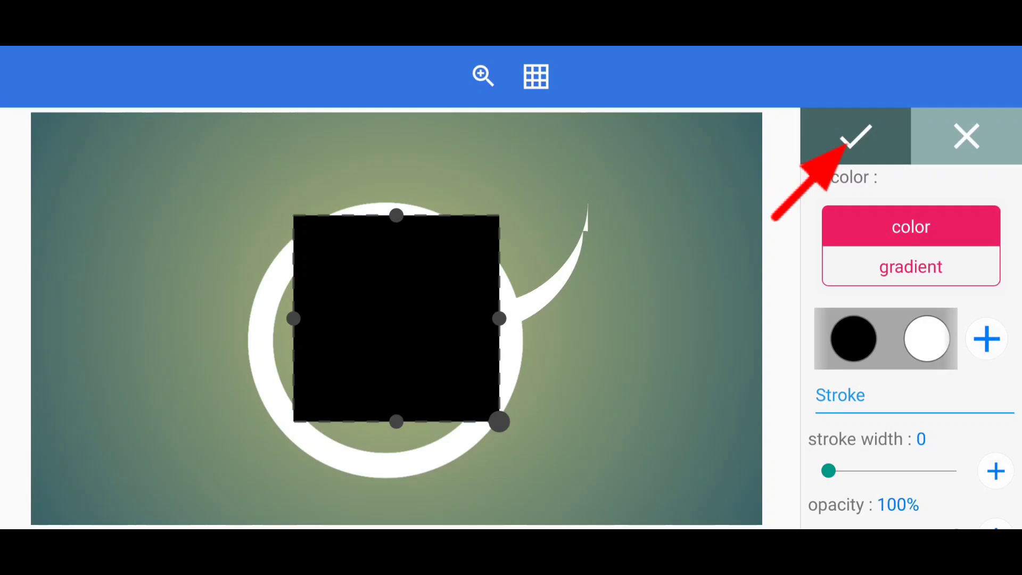
pyautogui.click(855, 136)
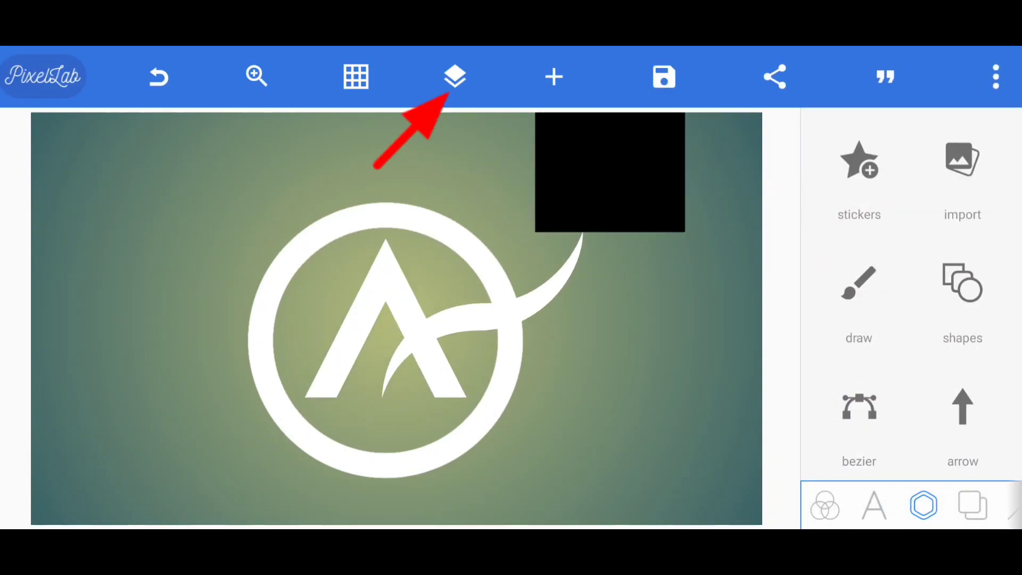
pyautogui.click(454, 76)
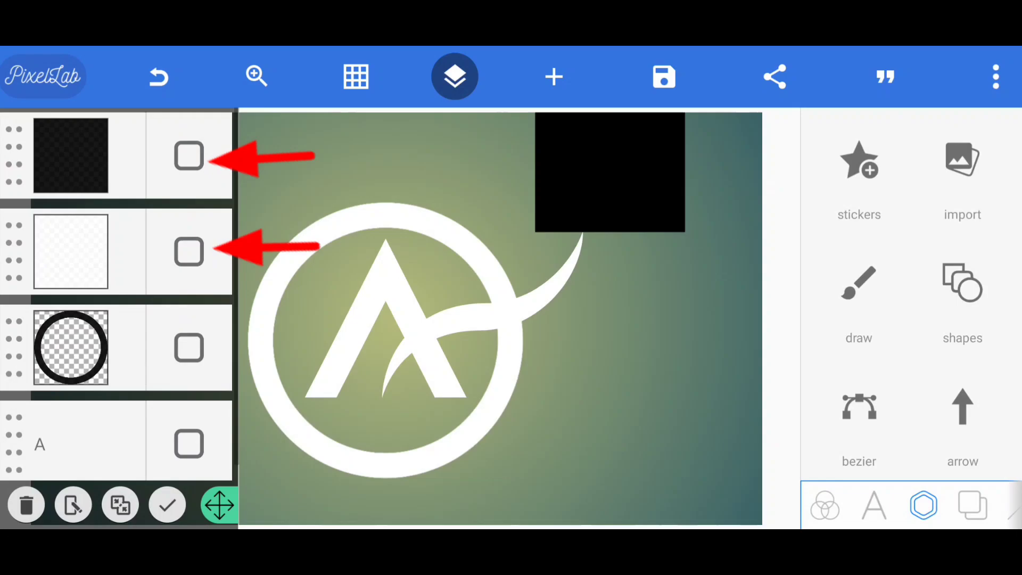
pyautogui.click(119, 505)
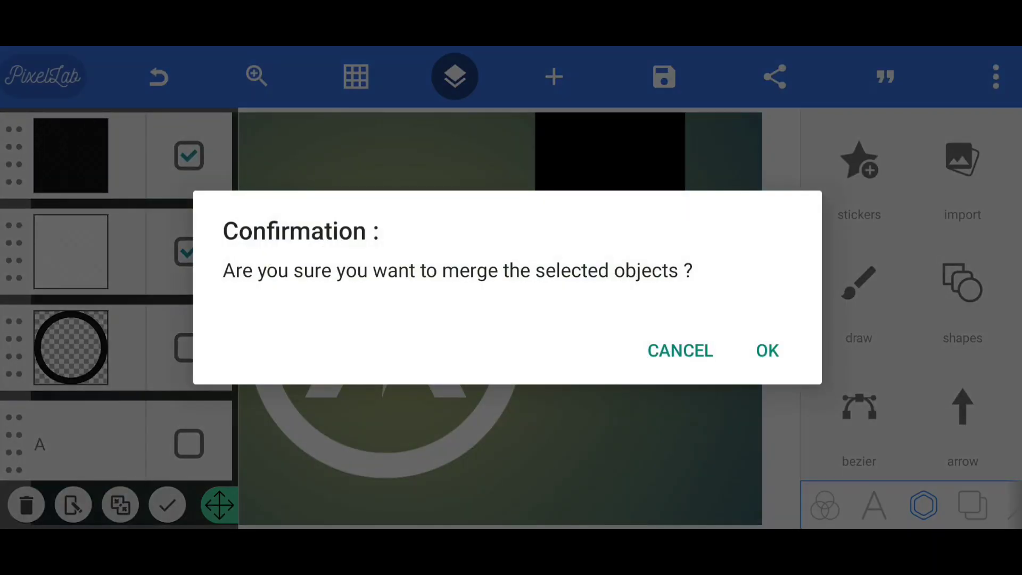
pyautogui.click(767, 351)
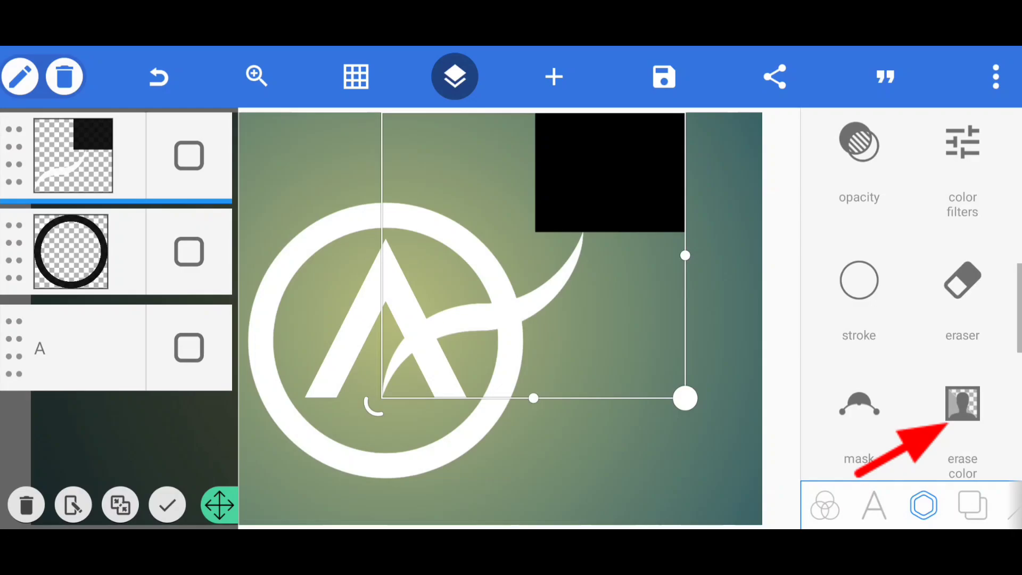
pyautogui.click(961, 403)
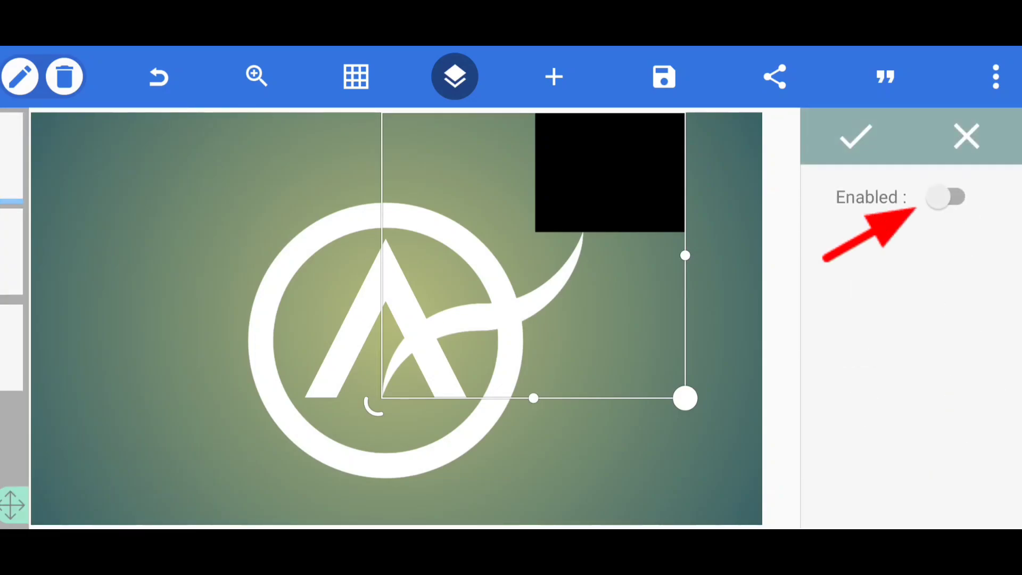
pyautogui.click(945, 197)
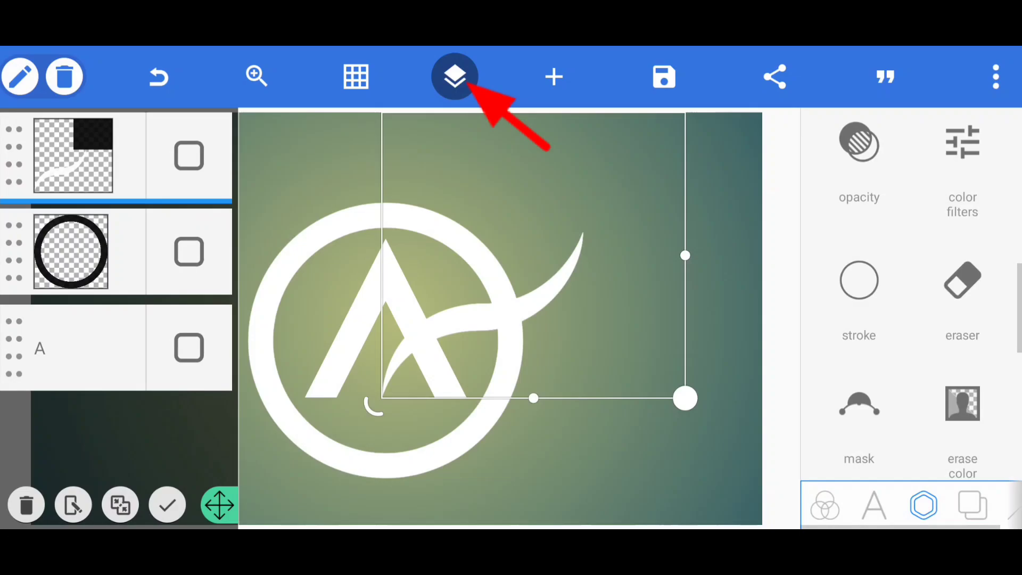
# Step: Close Layers and move the merged swoosh inside the ring across the A
pyautogui.click(454, 76)
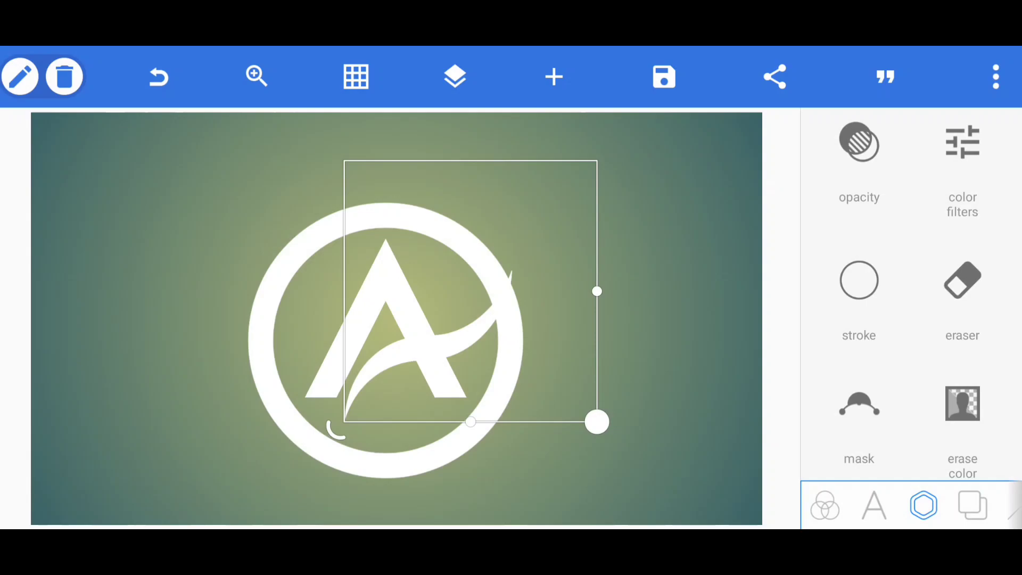
pyautogui.moveTo(596, 421); pyautogui.dragTo(592, 427)
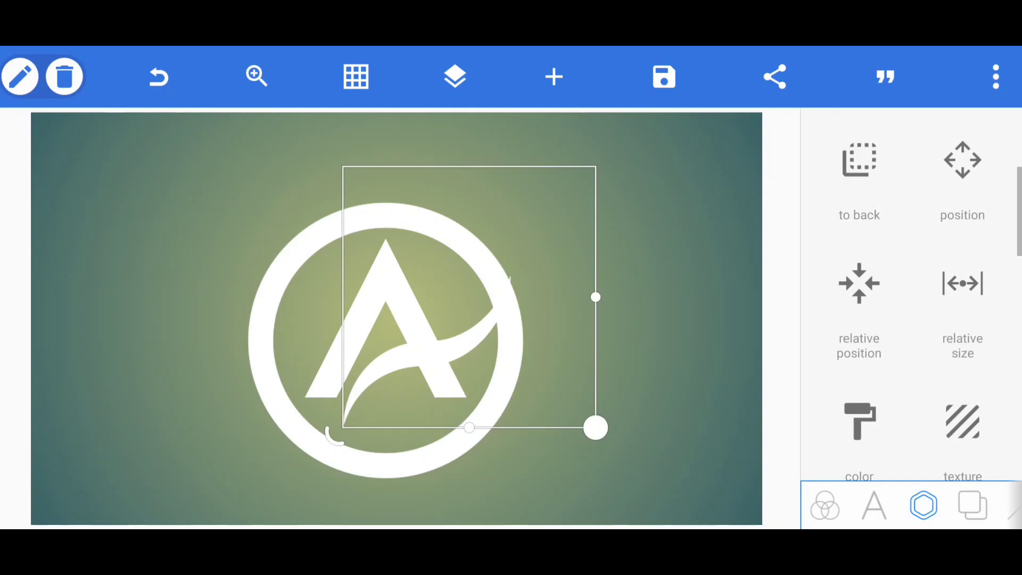
# Step: Enable a black stroke of width 13 on the swoosh
pyautogui.click(962, 169)
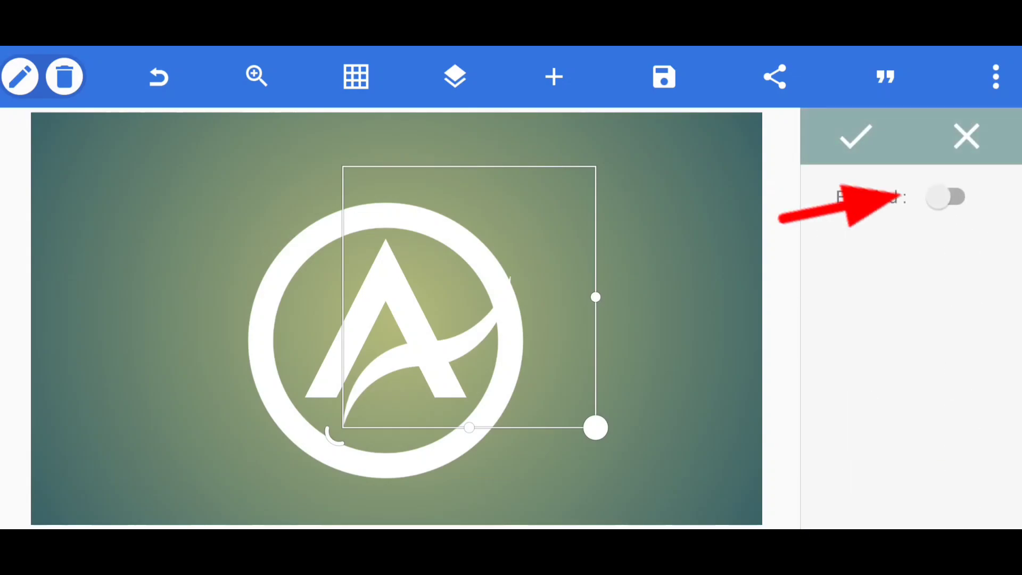
pyautogui.click(945, 197)
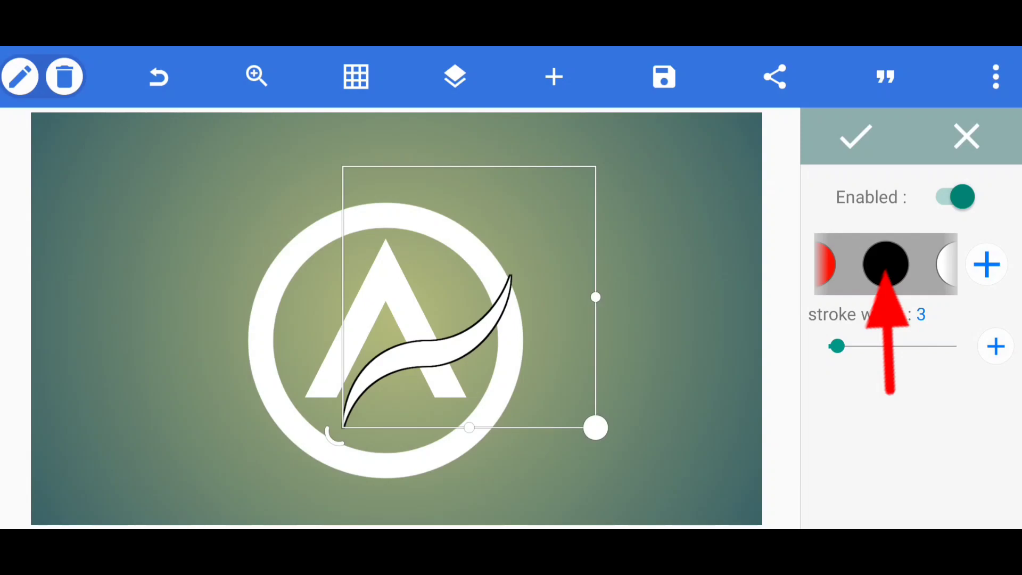
pyautogui.moveTo(837, 346); pyautogui.dragTo(876, 346)
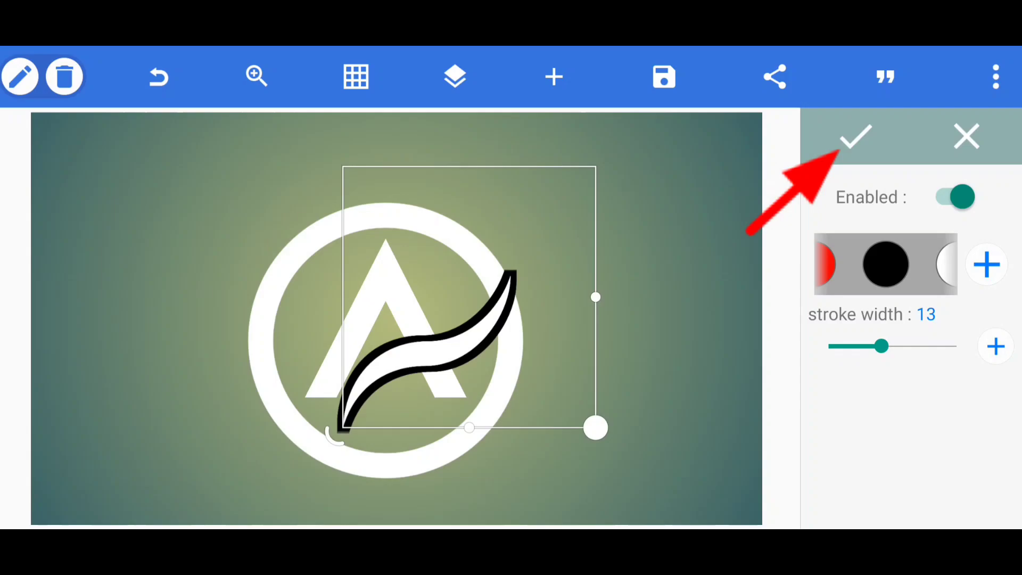
pyautogui.click(857, 137)
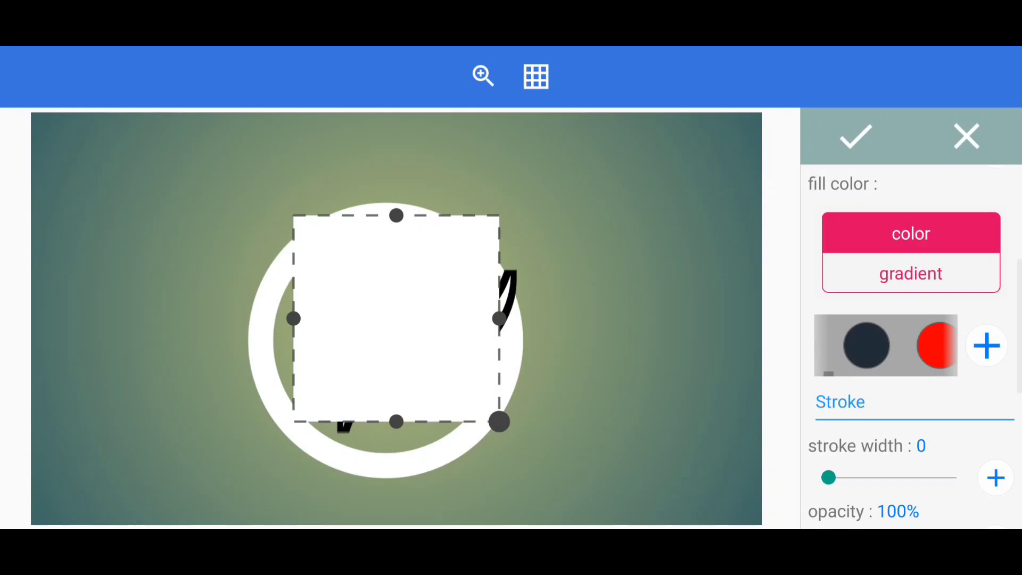
# Step: Fill the new square black to form a thin bar over the ring's left edge
pyautogui.click(864, 345)
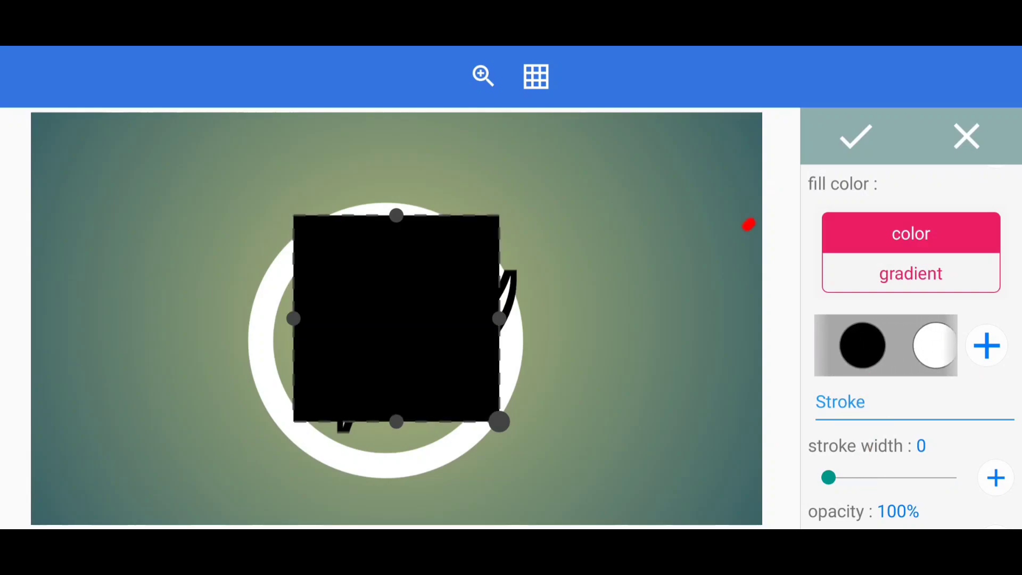
pyautogui.click(855, 137)
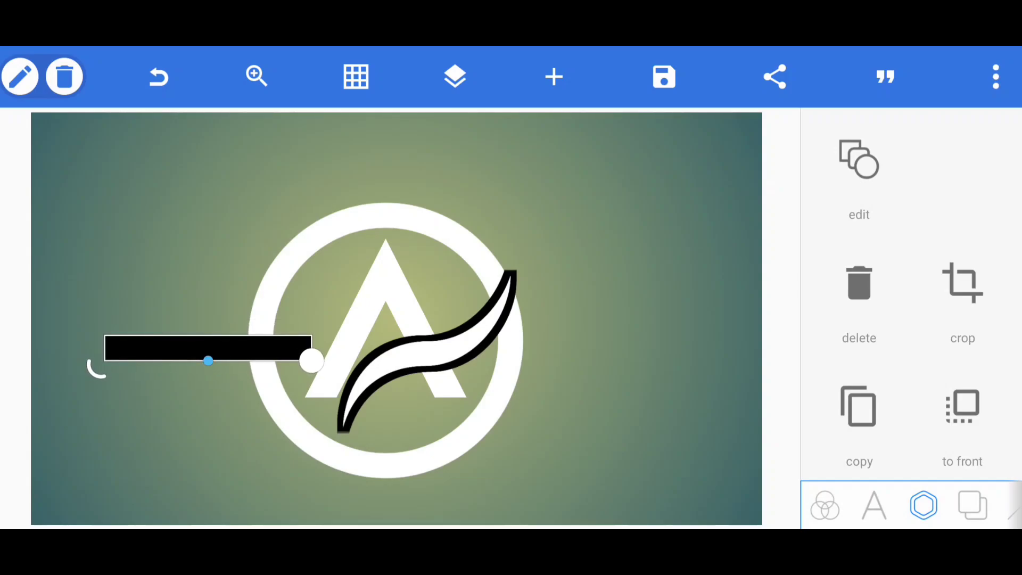
pyautogui.click(454, 76)
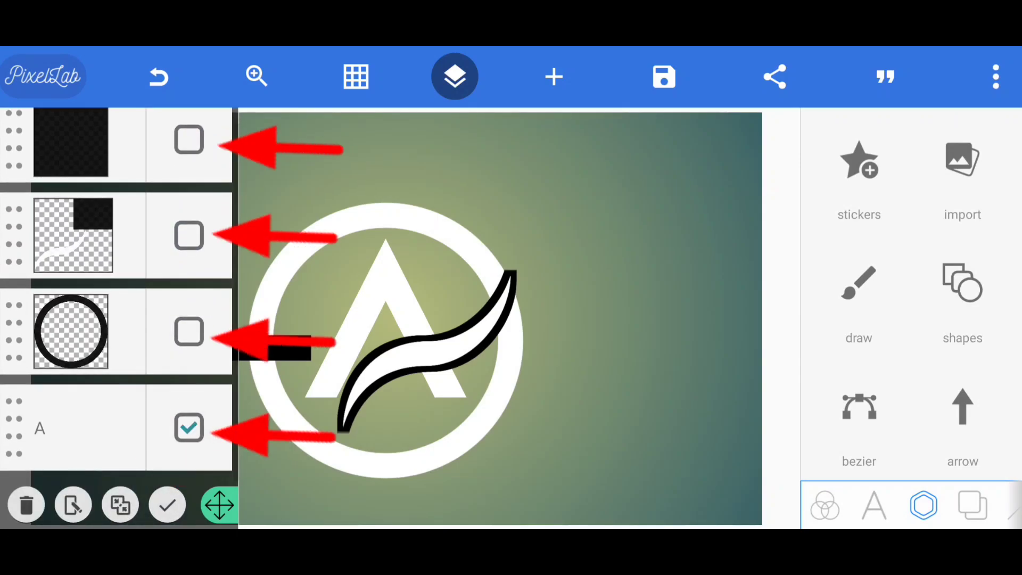
# Step: Tick the bar, swoosh, ring and A layers and merge them
pyautogui.click(120, 505)
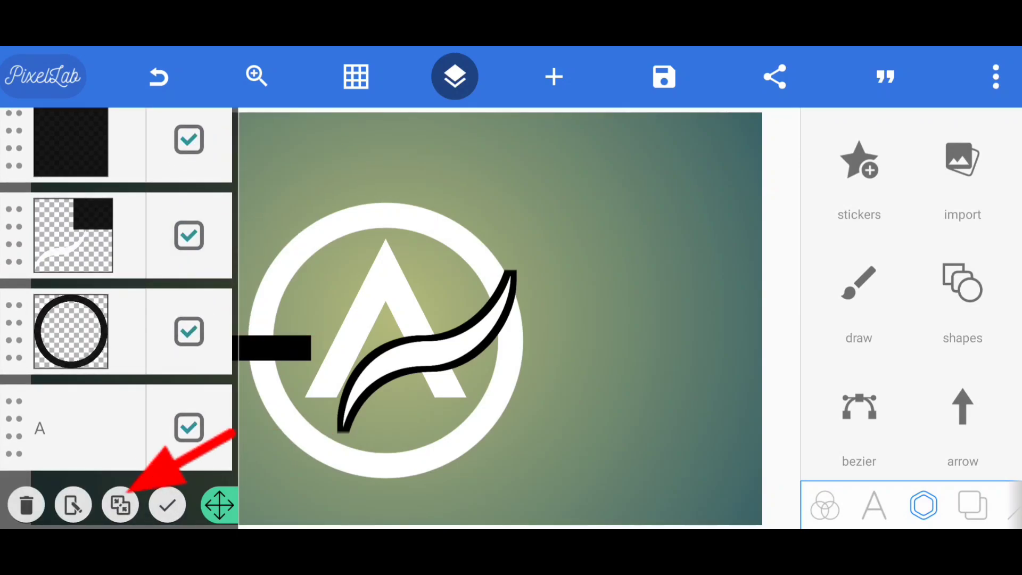
pyautogui.click(119, 505)
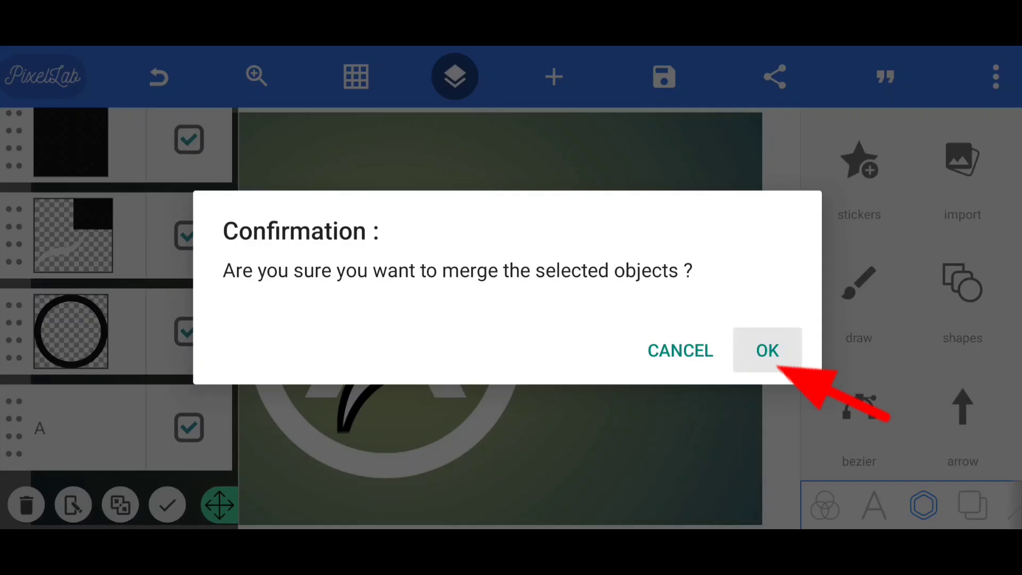
pyautogui.click(767, 350)
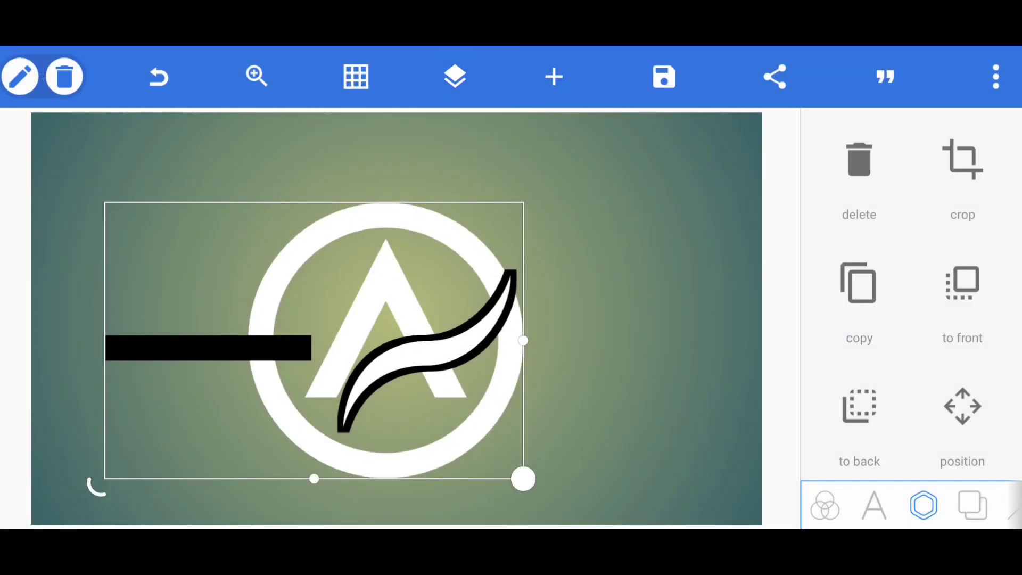
pyautogui.scroll(-3)
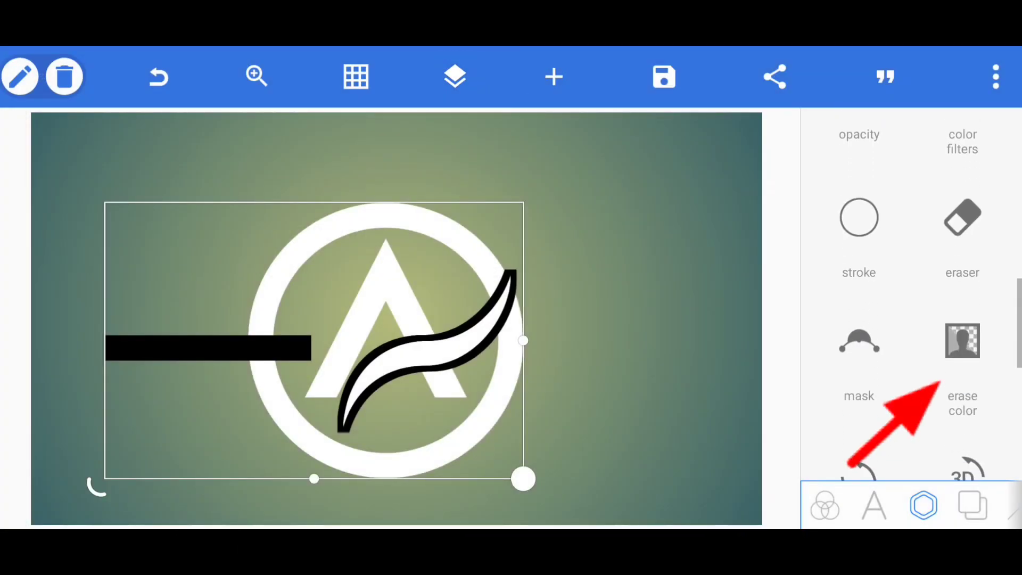
# Step: Erase black from the merged logo via eyedropper and adjust the tolerance
pyautogui.click(963, 340)
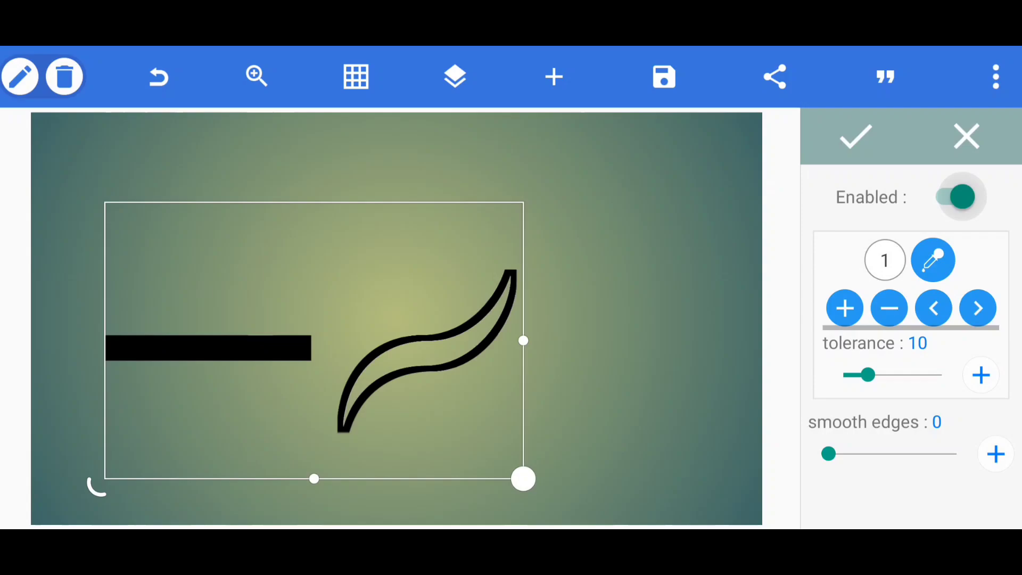
pyautogui.click(933, 259)
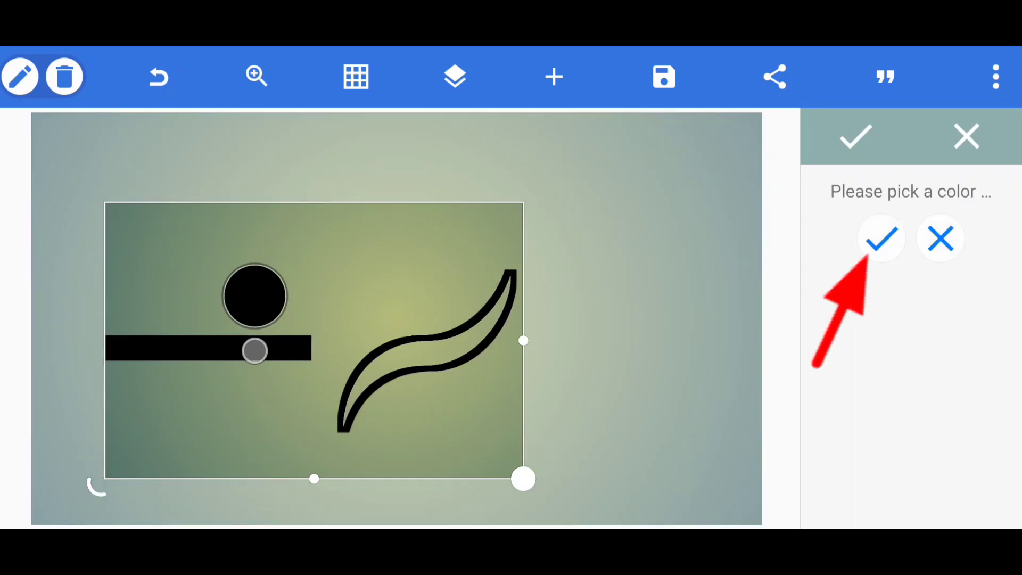
pyautogui.click(881, 238)
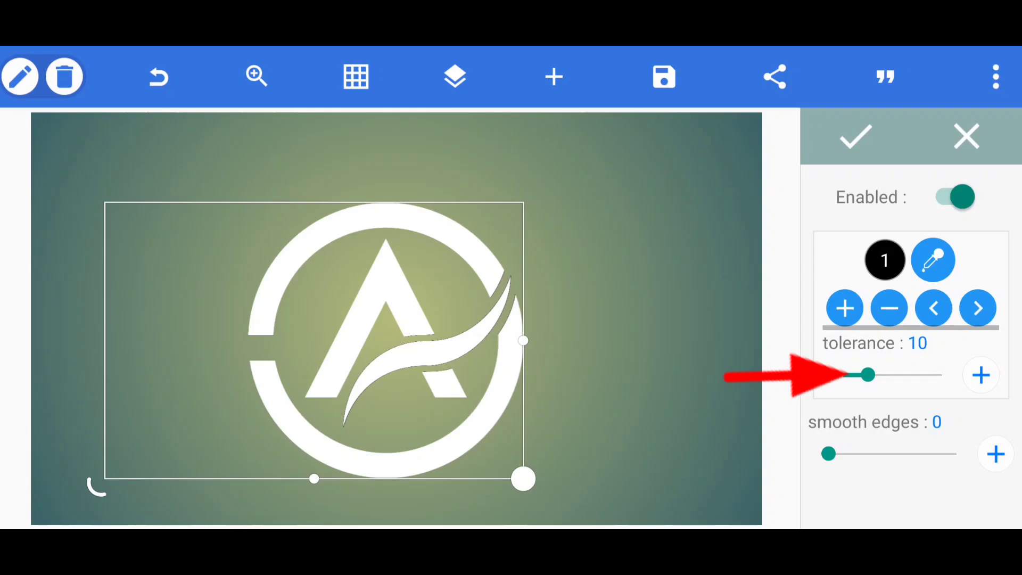
pyautogui.moveTo(863, 375); pyautogui.dragTo(912, 374)
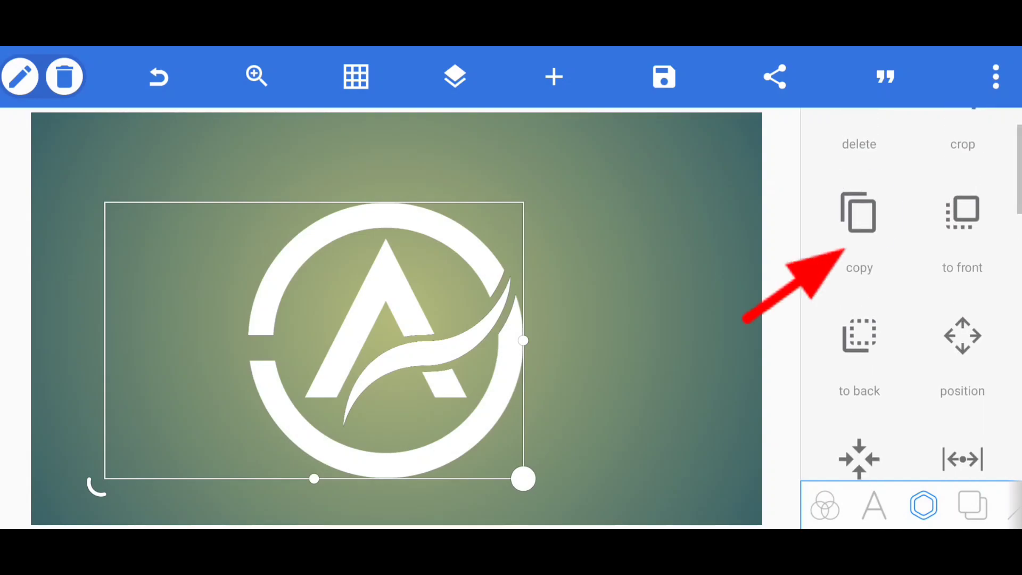
# Step: Copy the white ring logo and centre the copy horizontally and vertically over the original
pyautogui.click(858, 221)
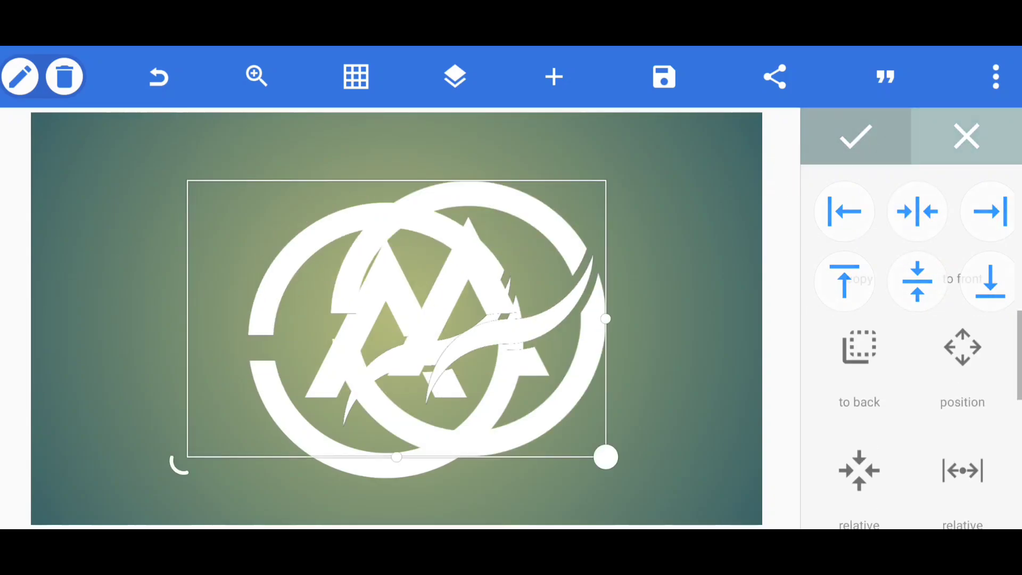
pyautogui.click(454, 76)
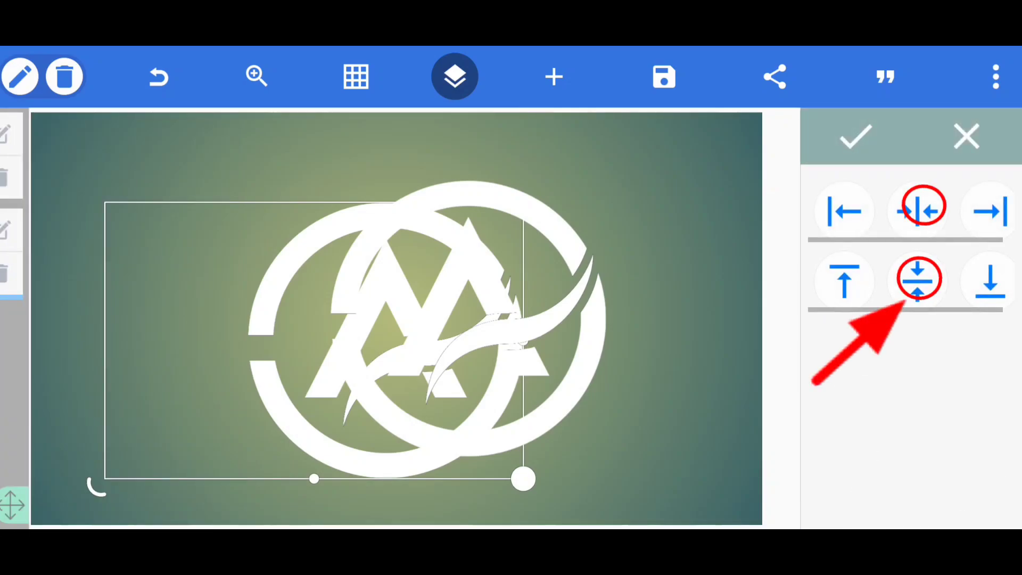
pyautogui.click(917, 280)
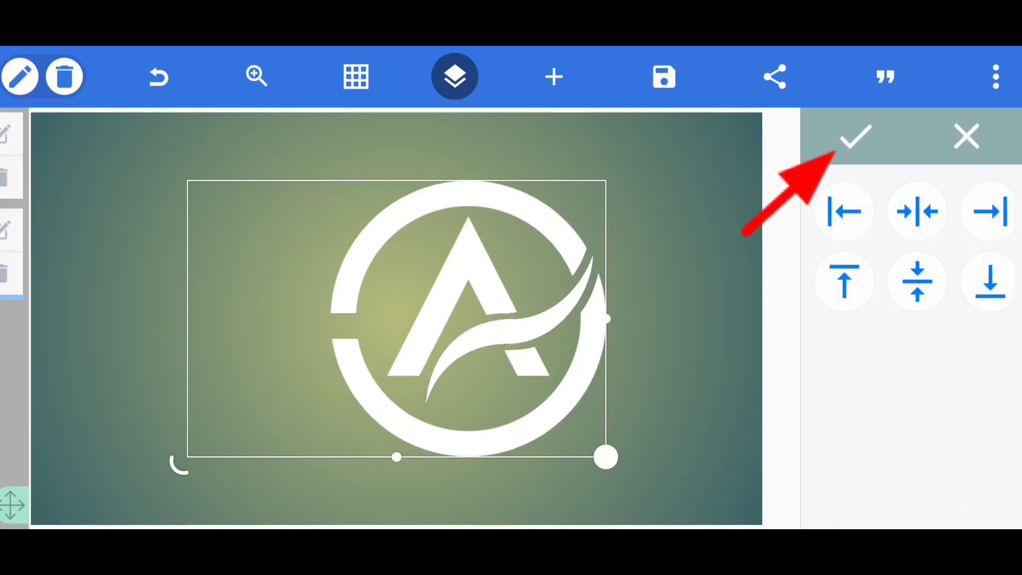
pyautogui.click(454, 76)
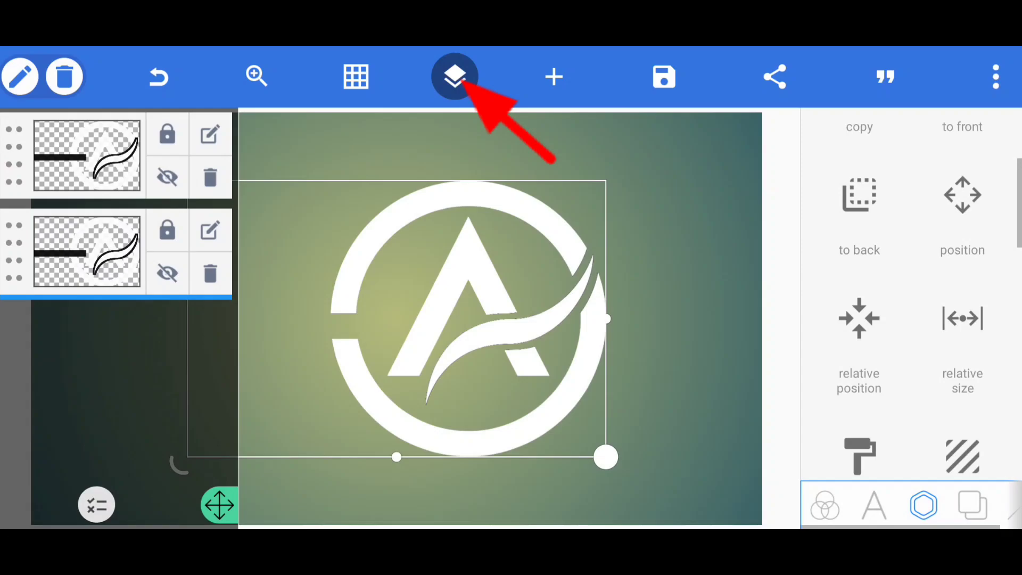
# Step: With an enlarged eraser, erase the swoosh and lower ring from the top copy
pyautogui.click(454, 76)
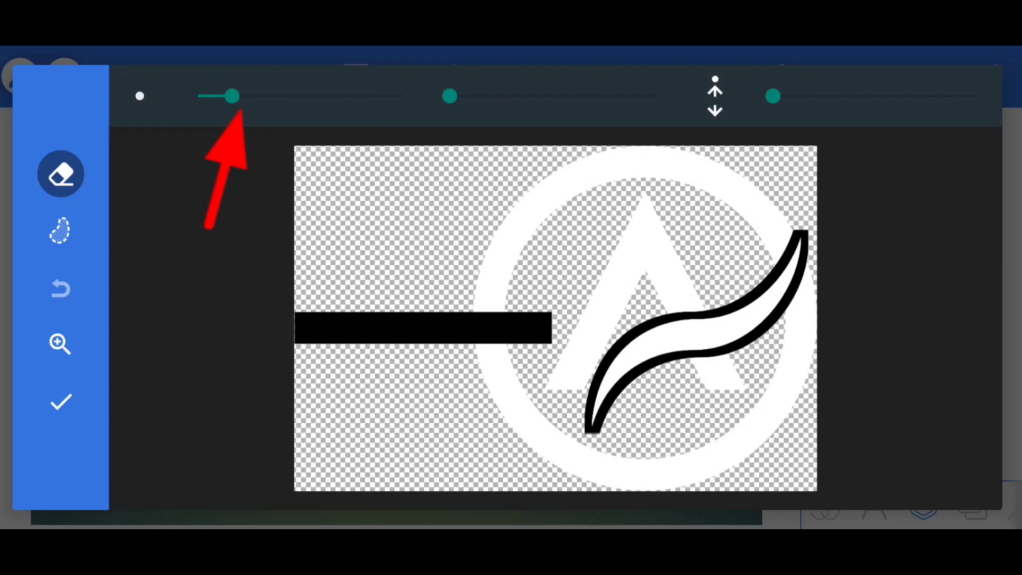
pyautogui.moveTo(228, 96); pyautogui.dragTo(290, 95)
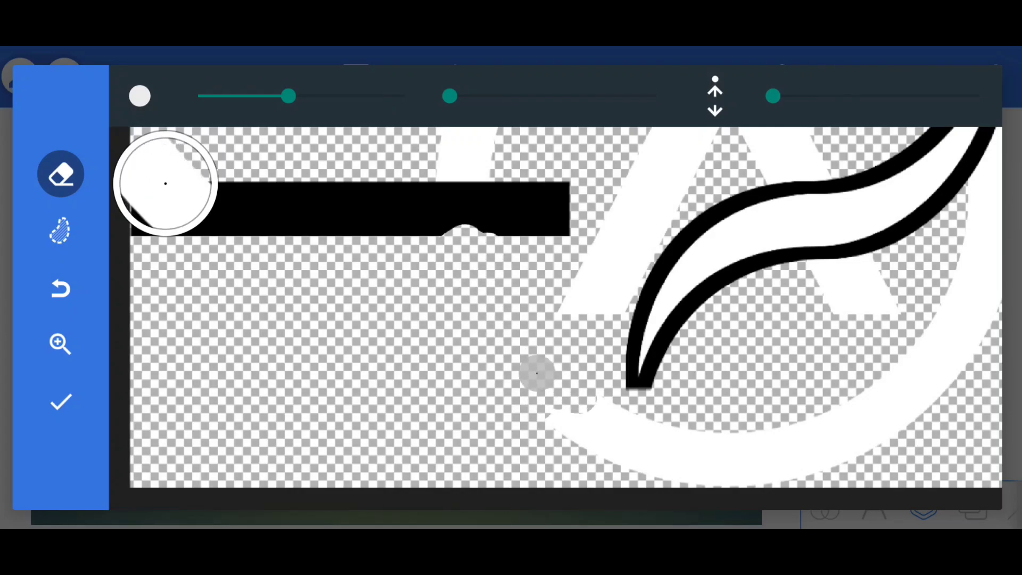
pyautogui.moveTo(534, 371); pyautogui.dragTo(714, 248)
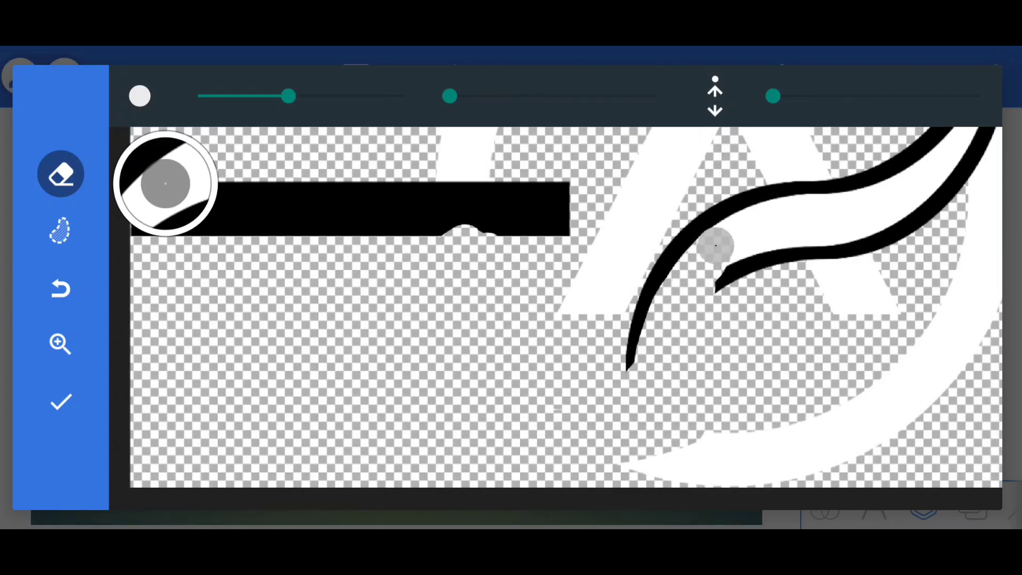
pyautogui.moveTo(713, 248); pyautogui.dragTo(893, 397)
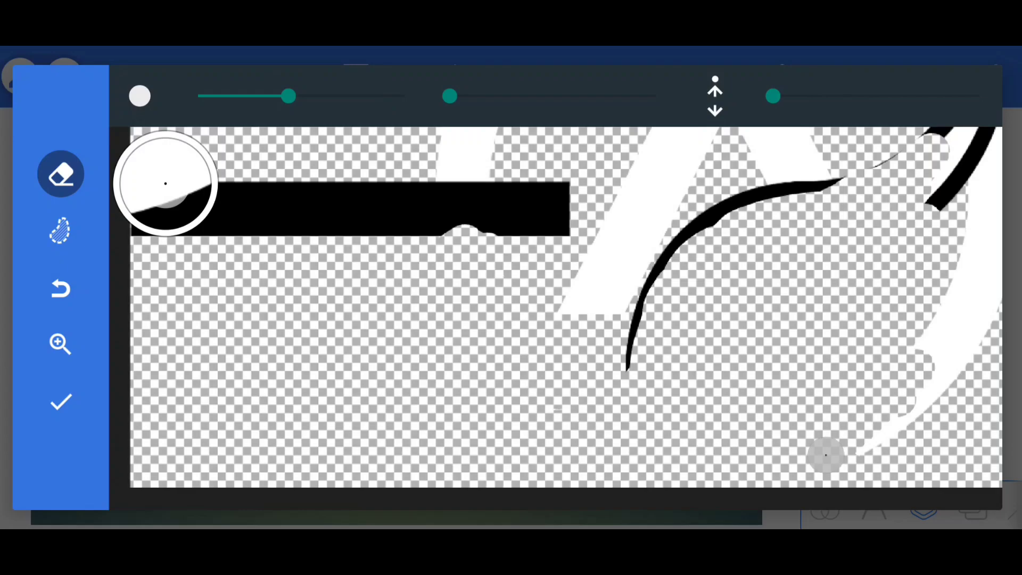
pyautogui.click(61, 345)
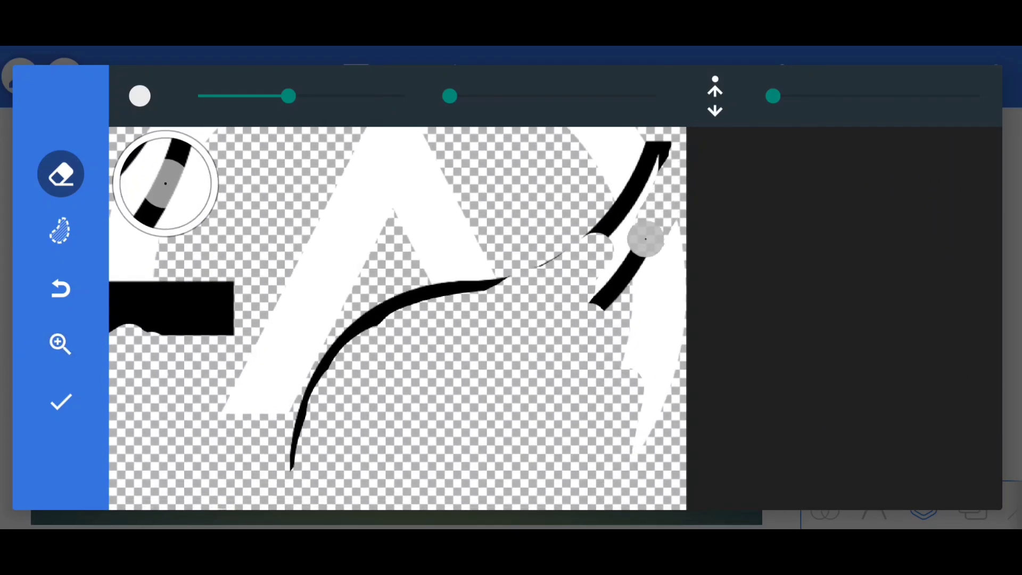
pyautogui.moveTo(613, 255); pyautogui.dragTo(645, 241)
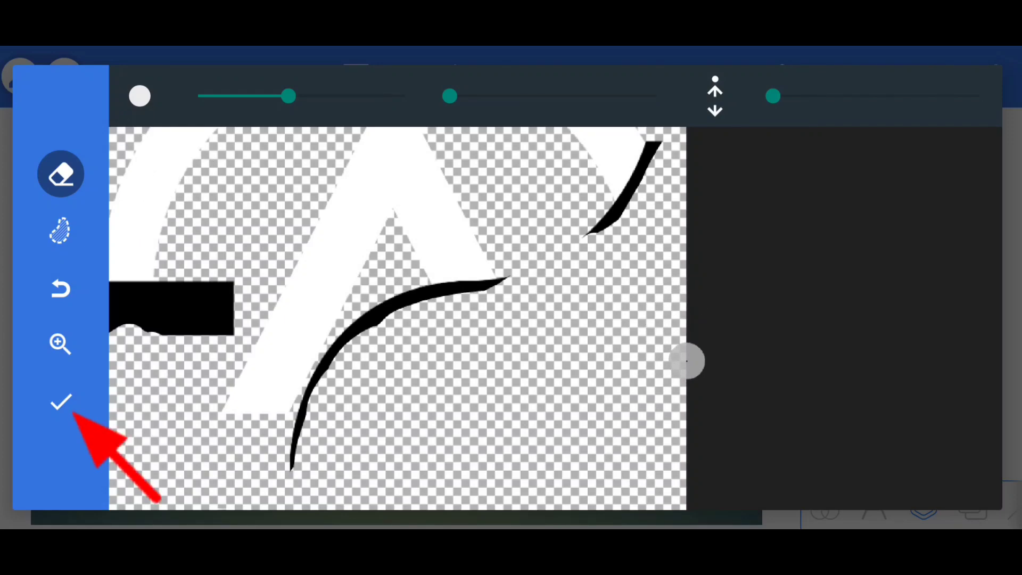
pyautogui.click(61, 402)
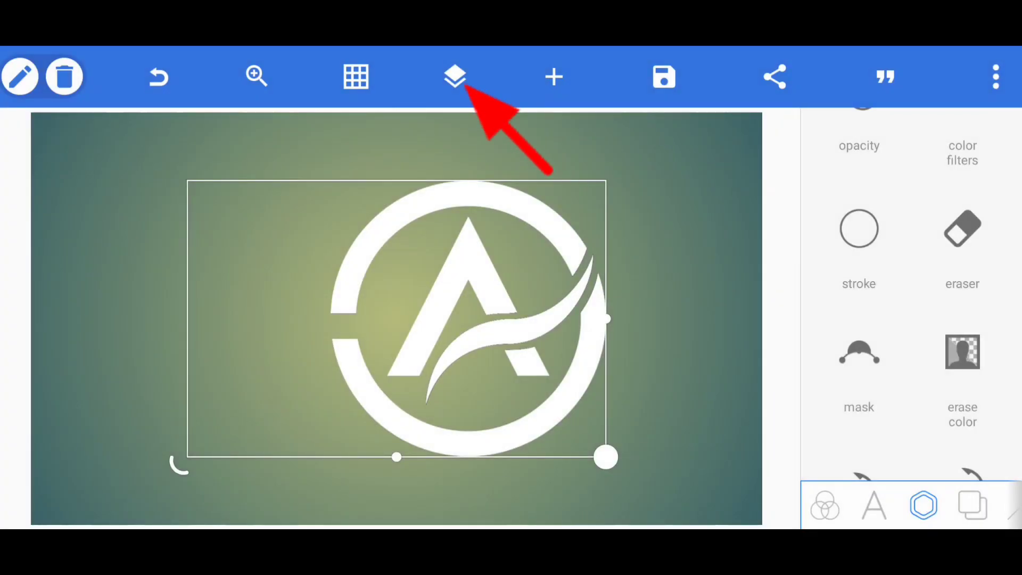
# Step: Select the other logo copy and erase its upper ring and letter A
pyautogui.click(454, 76)
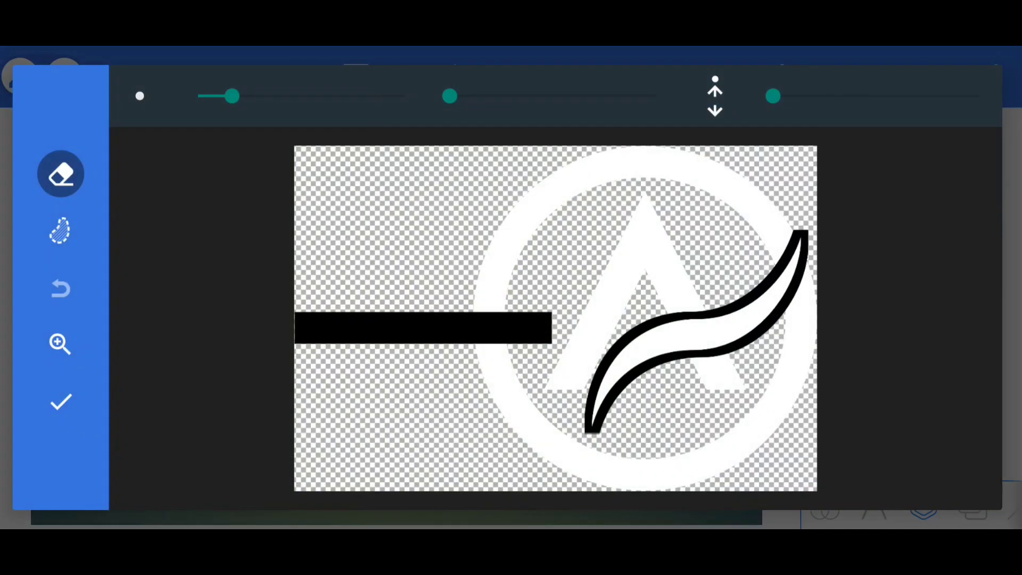
pyautogui.click(59, 344)
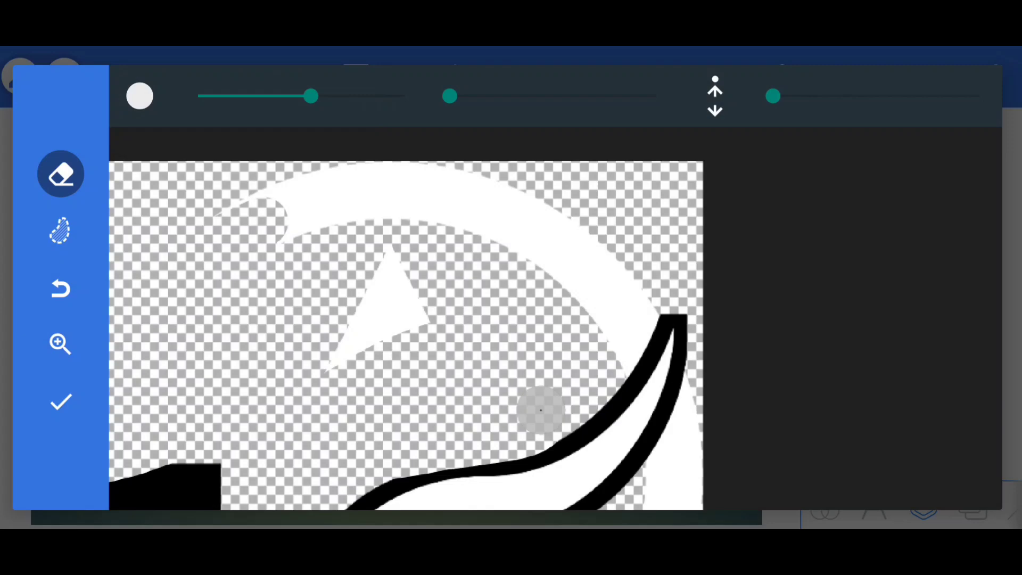
pyautogui.moveTo(541, 411); pyautogui.dragTo(166, 186)
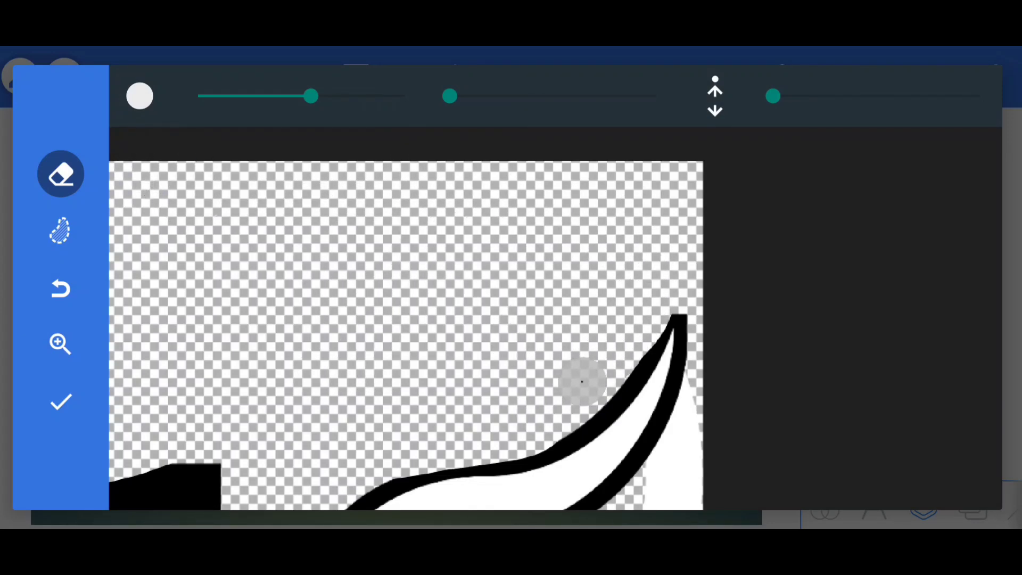
pyautogui.click(61, 402)
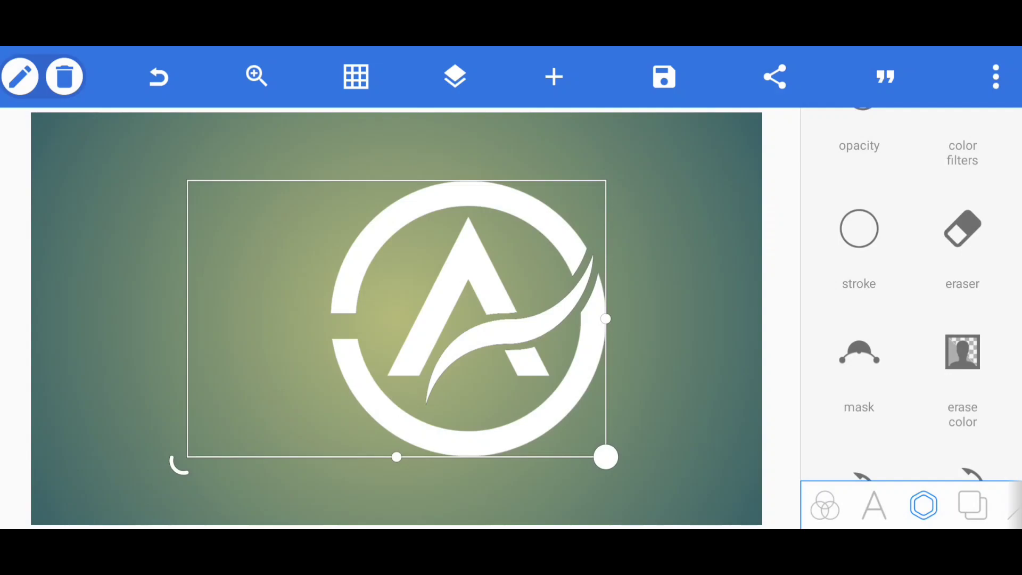
pyautogui.scroll(-3)
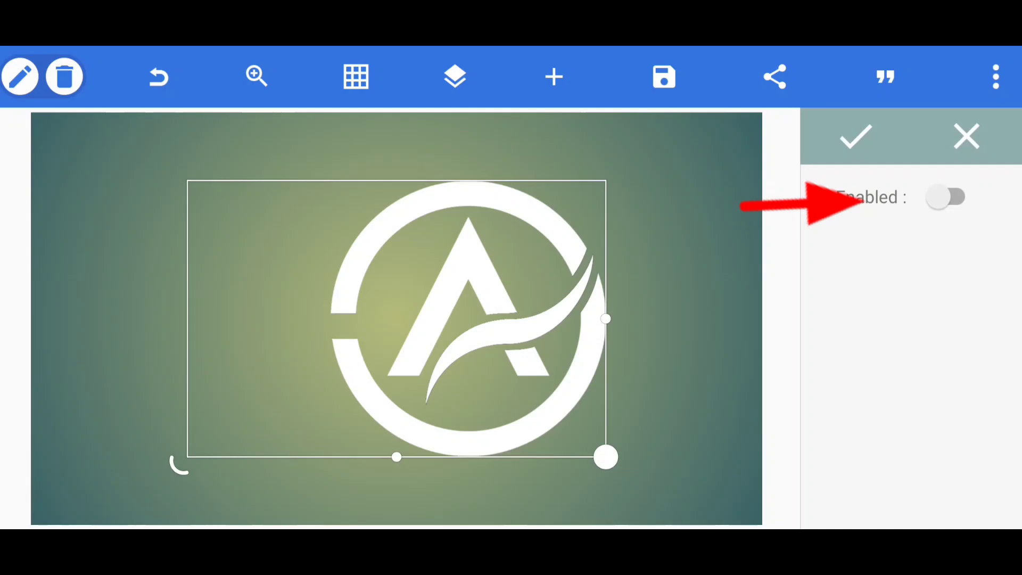
# Step: Fill the lower ring and swoosh with a cyan gradient, and the upper ring and A with silver
pyautogui.click(949, 196)
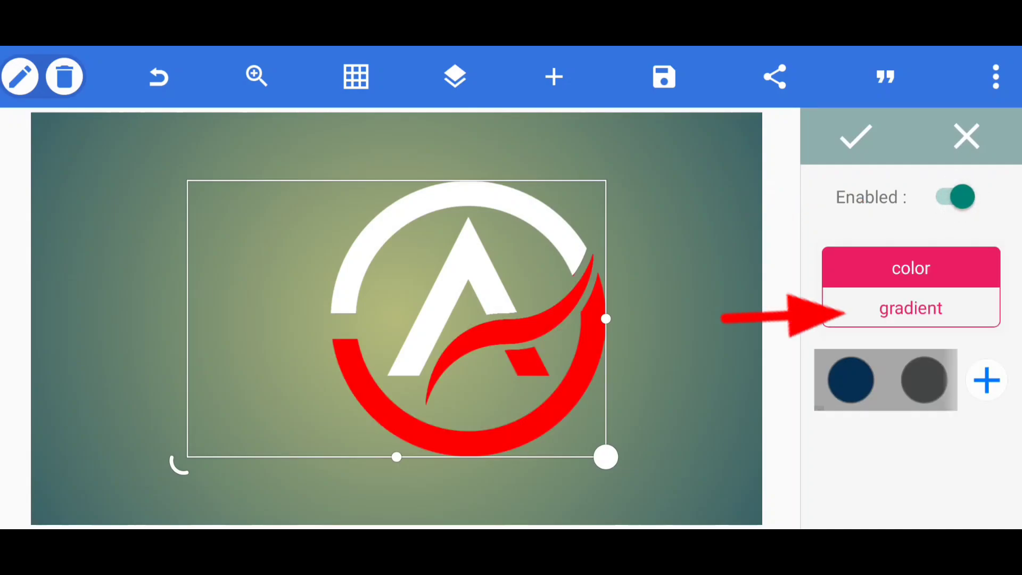
pyautogui.click(910, 308)
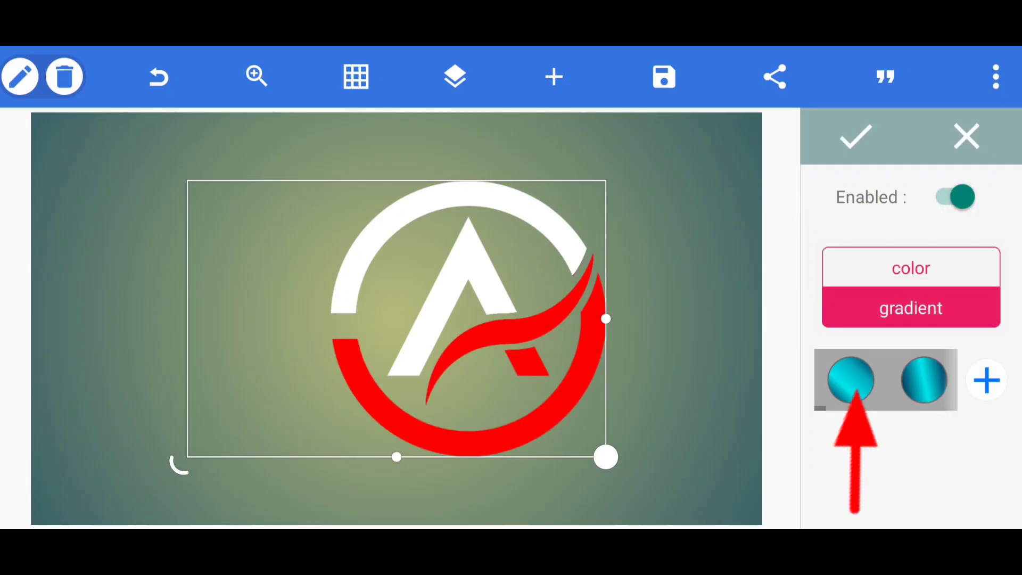
pyautogui.click(849, 380)
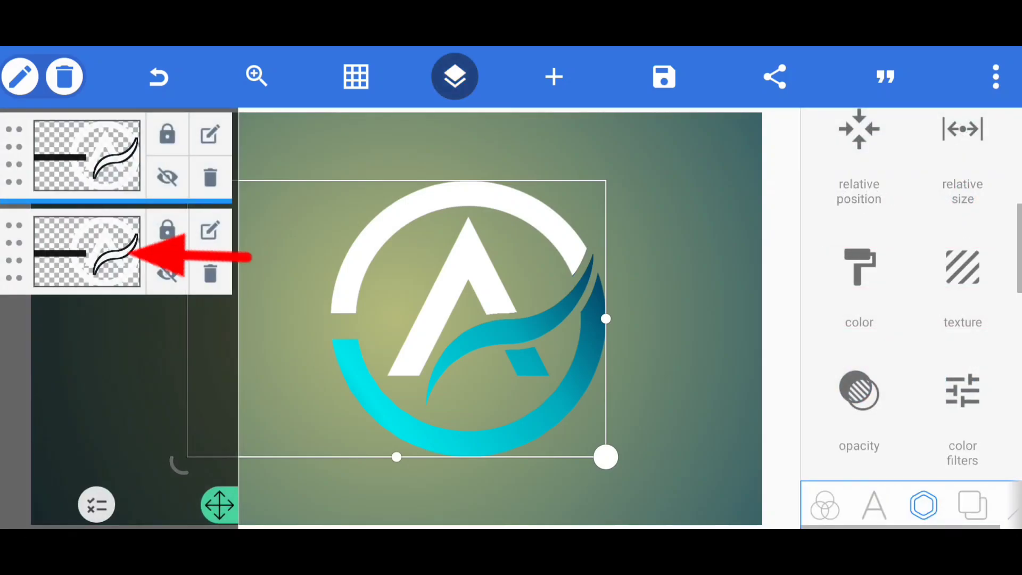
pyautogui.click(454, 76)
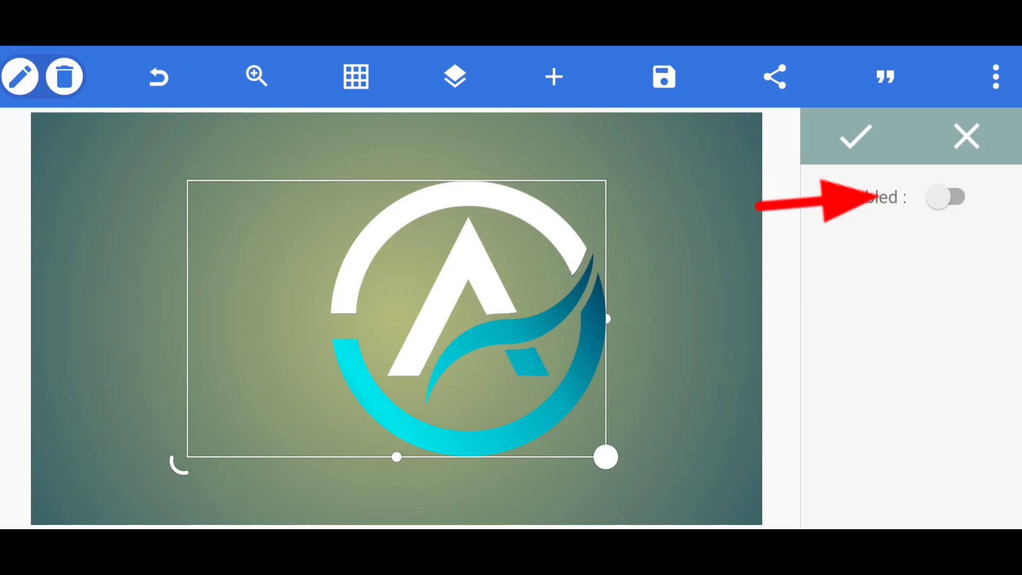
pyautogui.click(948, 197)
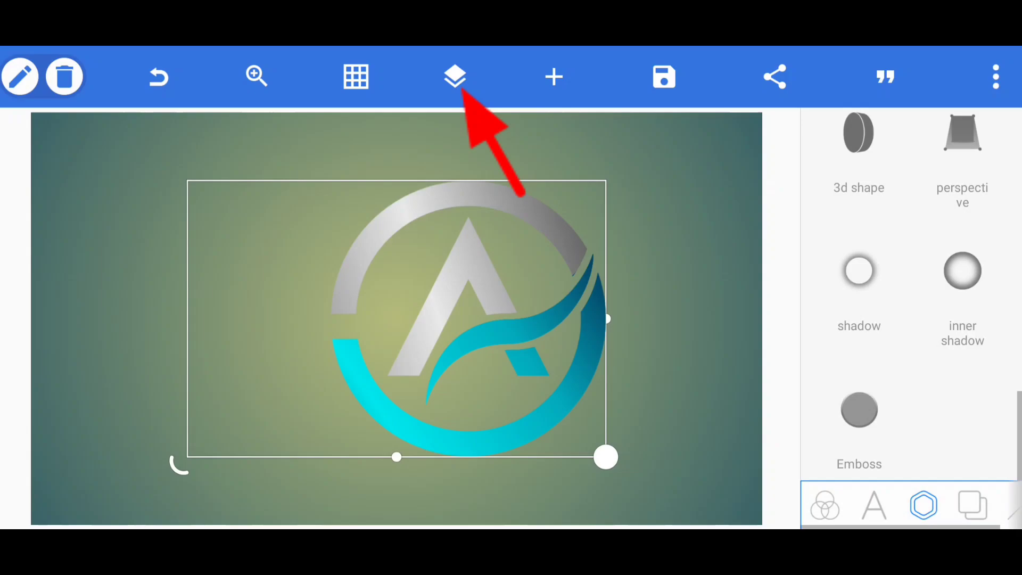
# Step: Select both coloured logo layers and merge them into one object
pyautogui.click(454, 76)
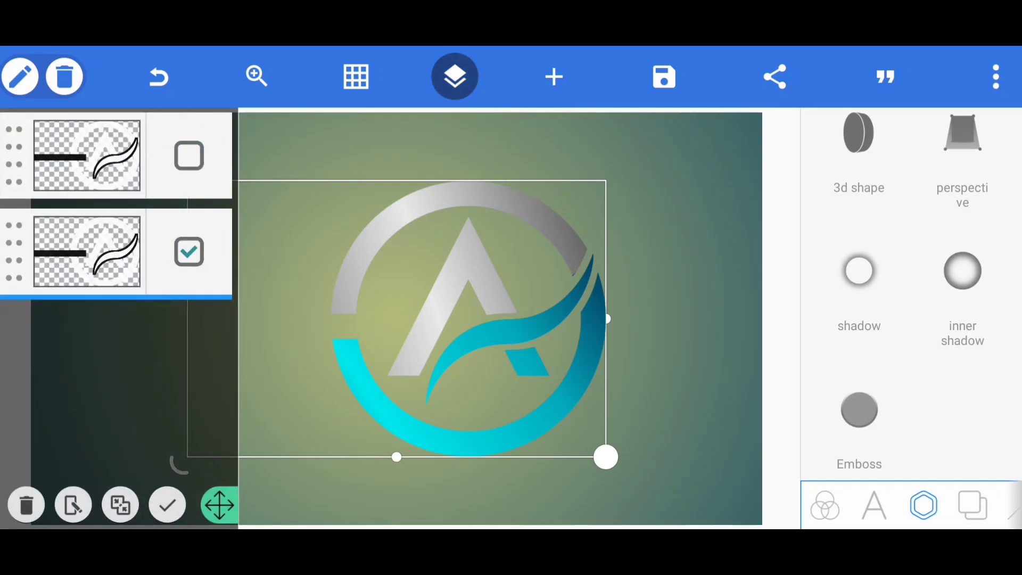
pyautogui.click(119, 505)
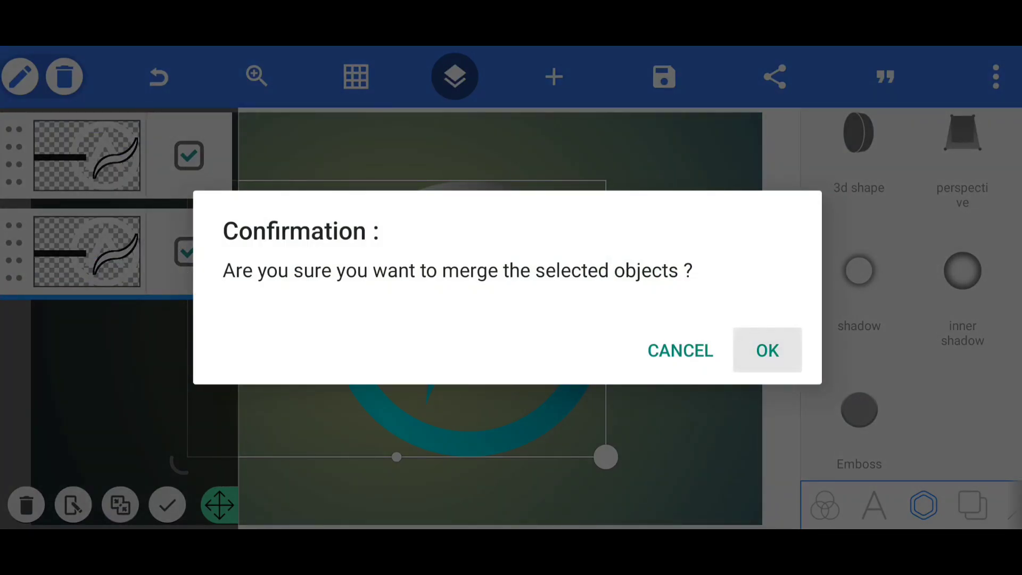
pyautogui.click(767, 350)
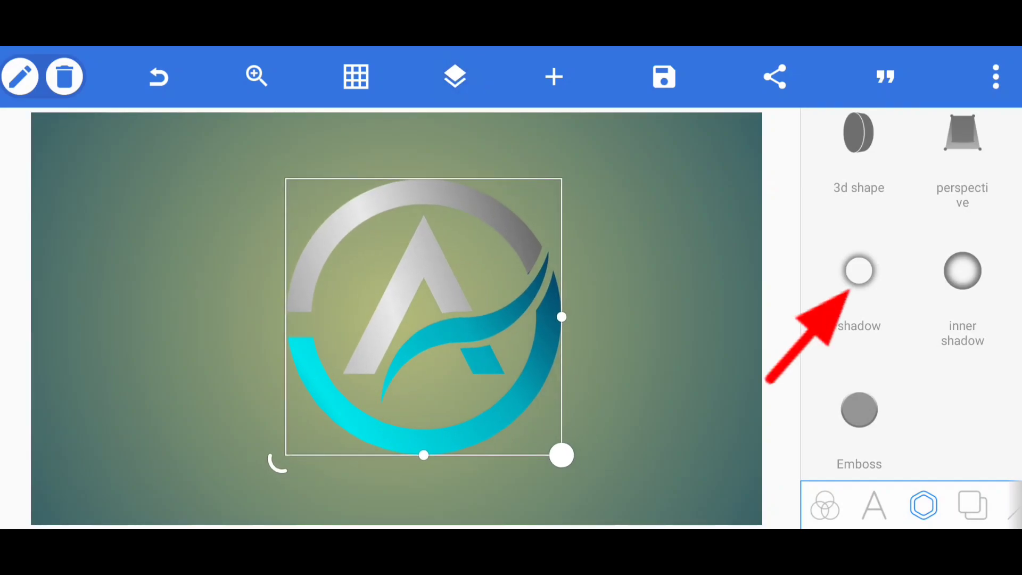
# Step: Apply a drop shadow with offset x -13, offset y 12 and blur radius 10
pyautogui.click(859, 270)
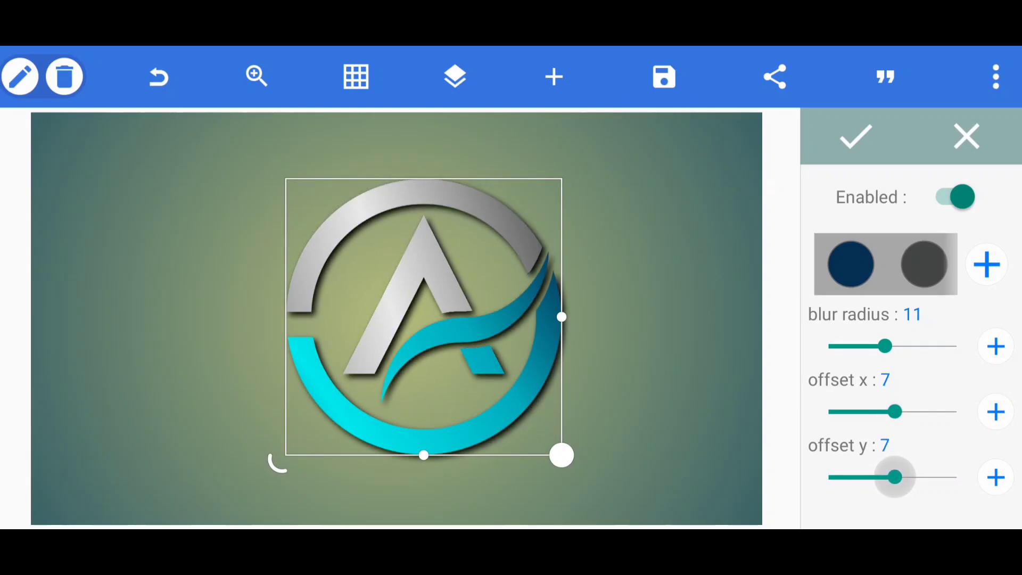
pyautogui.moveTo(893, 476); pyautogui.dragTo(896, 476)
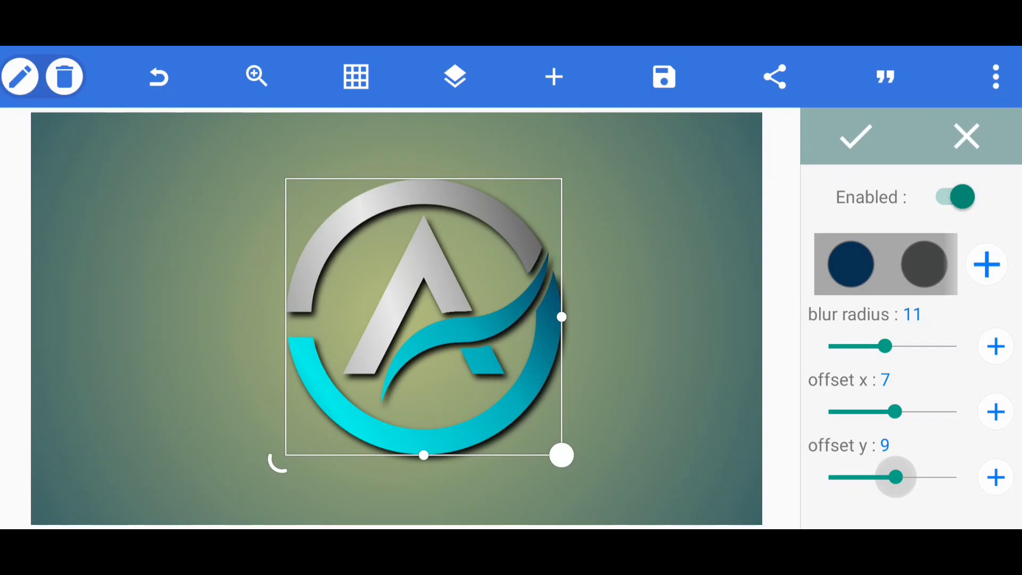
pyautogui.moveTo(912, 411); pyautogui.dragTo(879, 412)
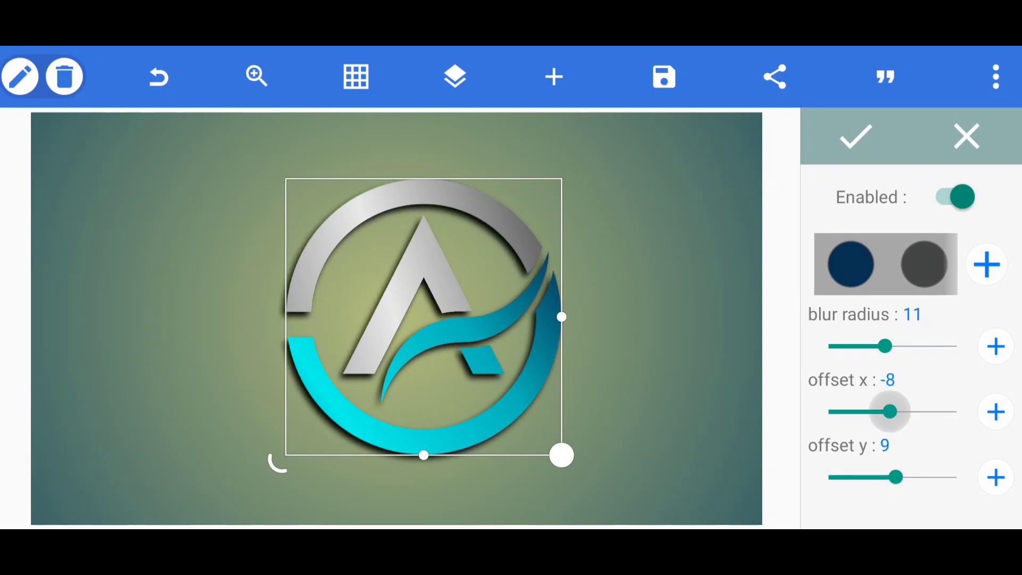
pyautogui.moveTo(882, 346); pyautogui.dragTo(899, 345)
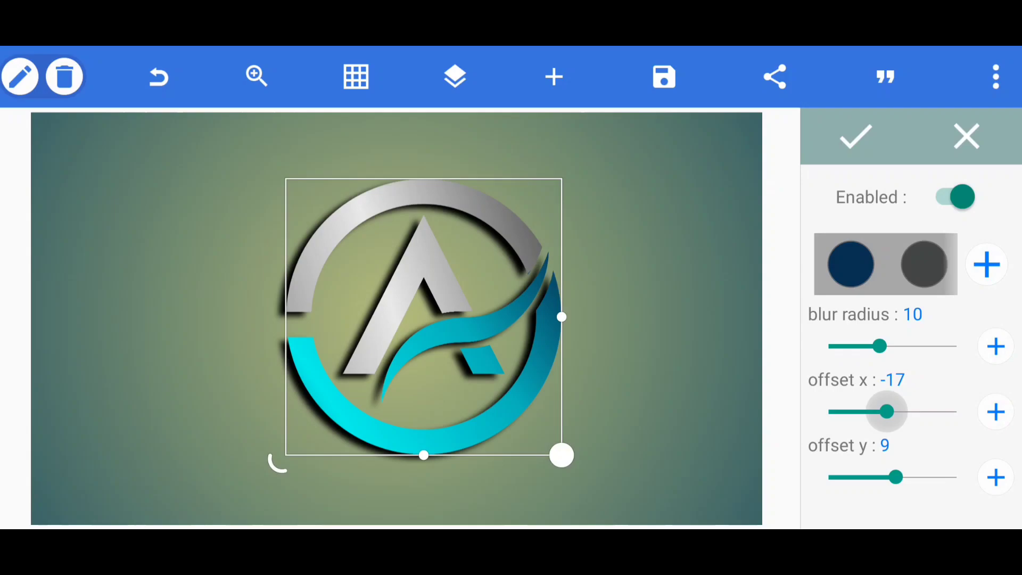
pyautogui.moveTo(884, 411); pyautogui.dragTo(896, 411)
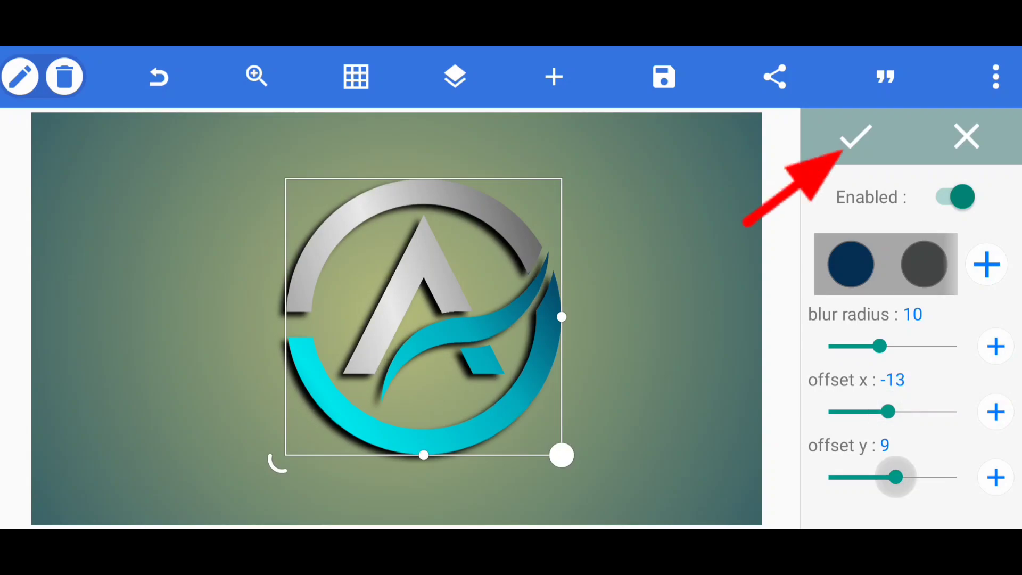
pyautogui.moveTo(892, 477); pyautogui.dragTo(902, 477)
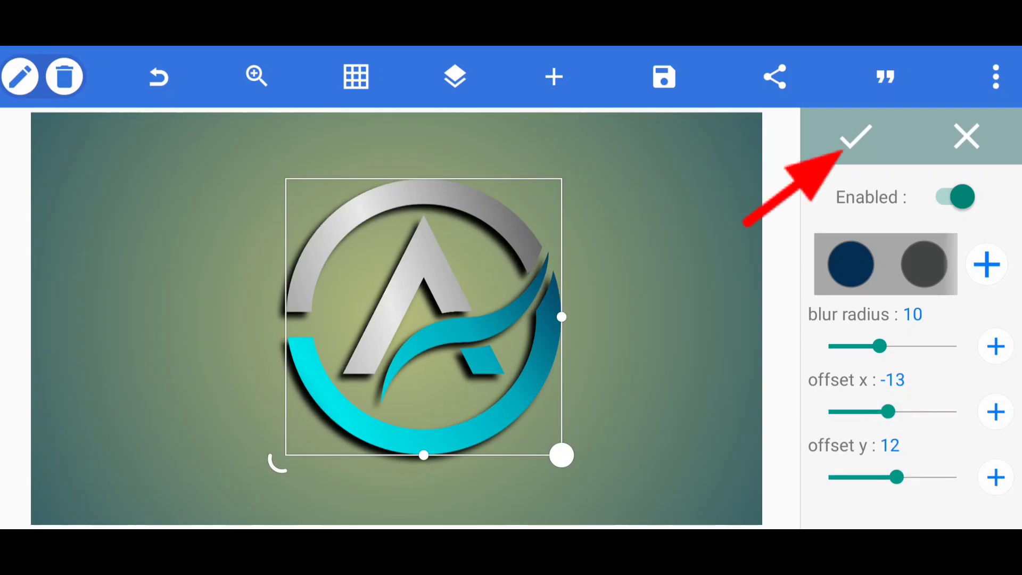
pyautogui.click(855, 137)
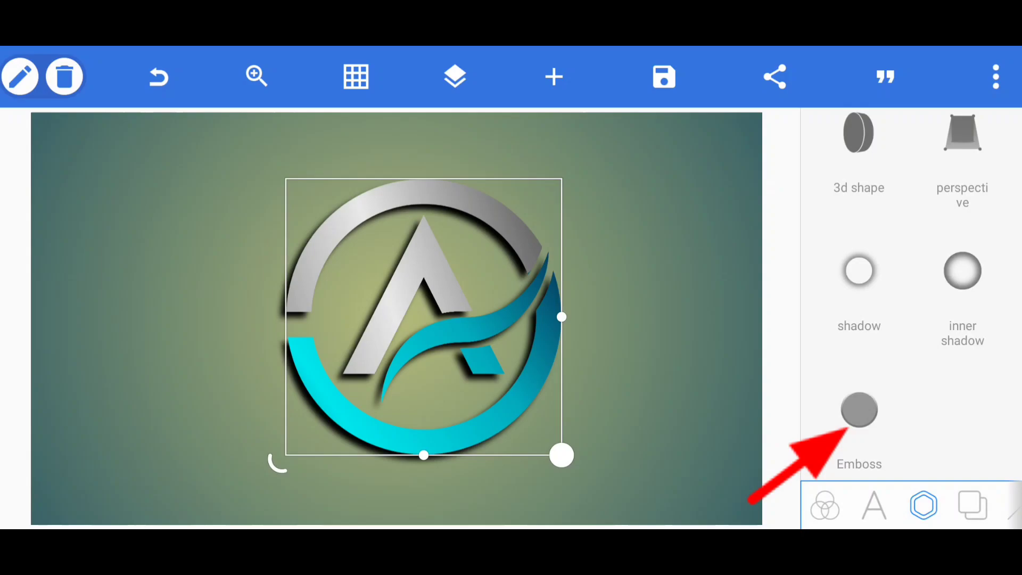
# Step: Enable Emboss and tune intensity, ambient light, specular hardness and bevel
pyautogui.click(859, 409)
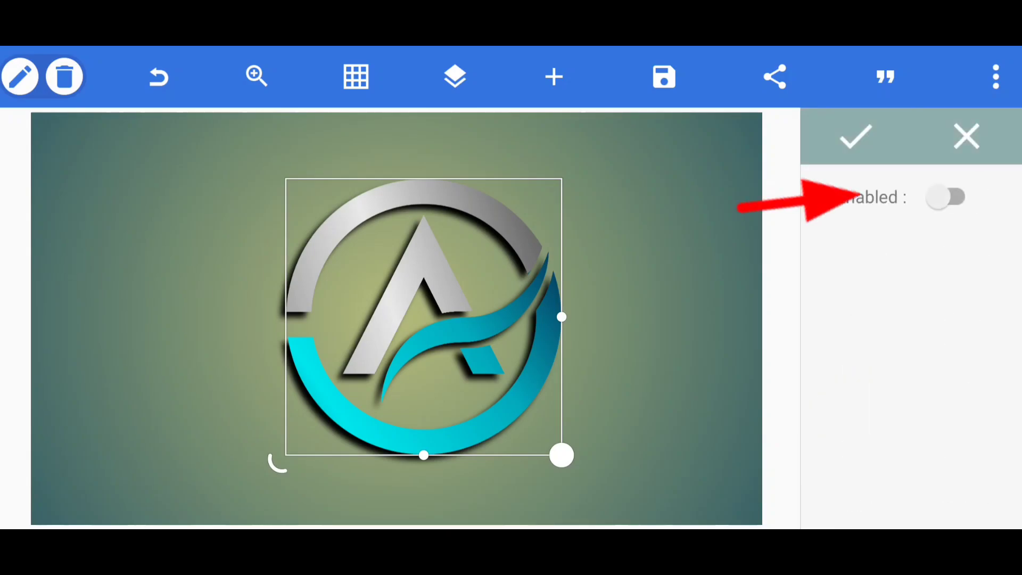
pyautogui.click(947, 196)
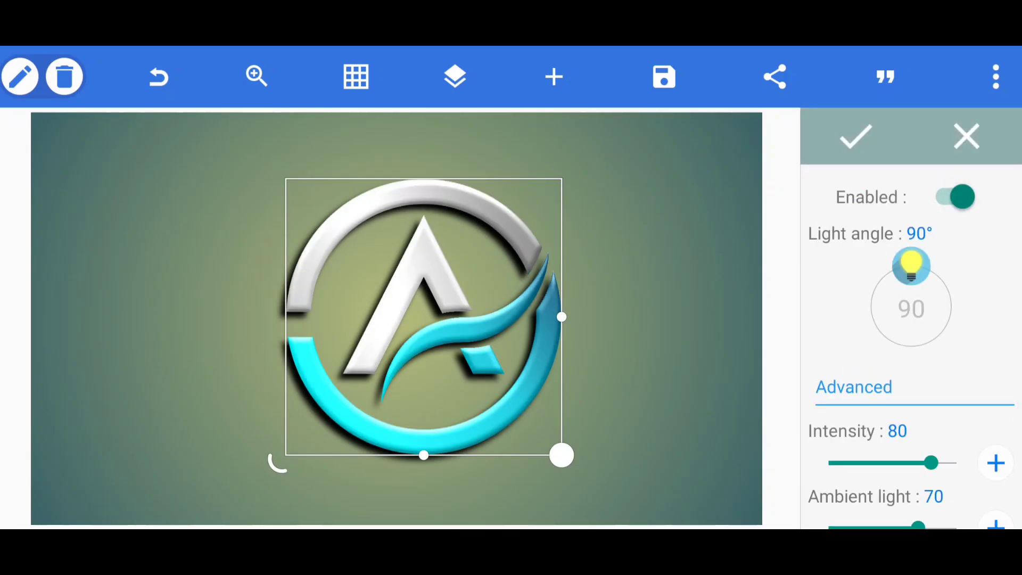
pyautogui.moveTo(929, 462); pyautogui.dragTo(903, 375)
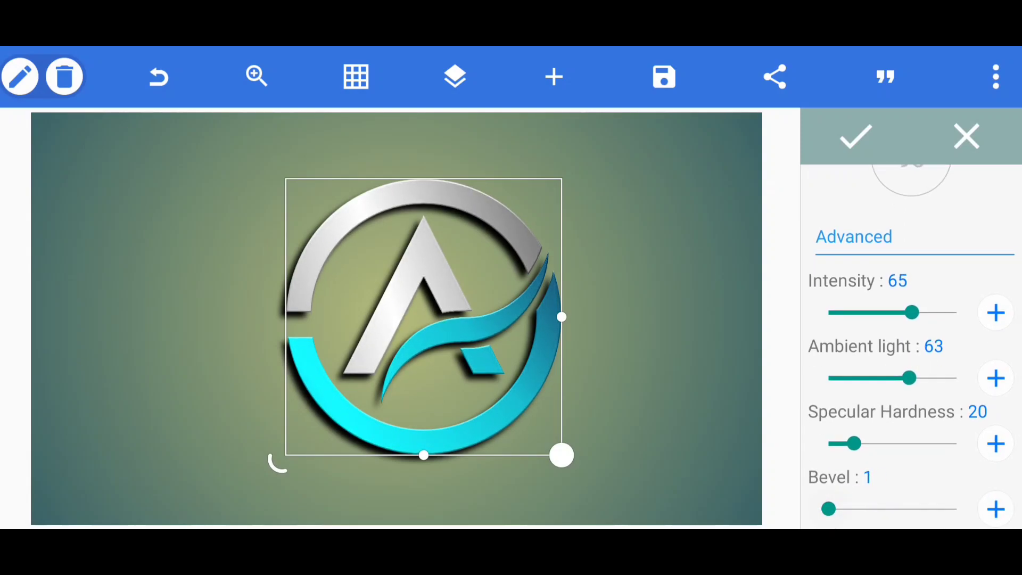
pyautogui.moveTo(848, 443); pyautogui.dragTo(885, 444)
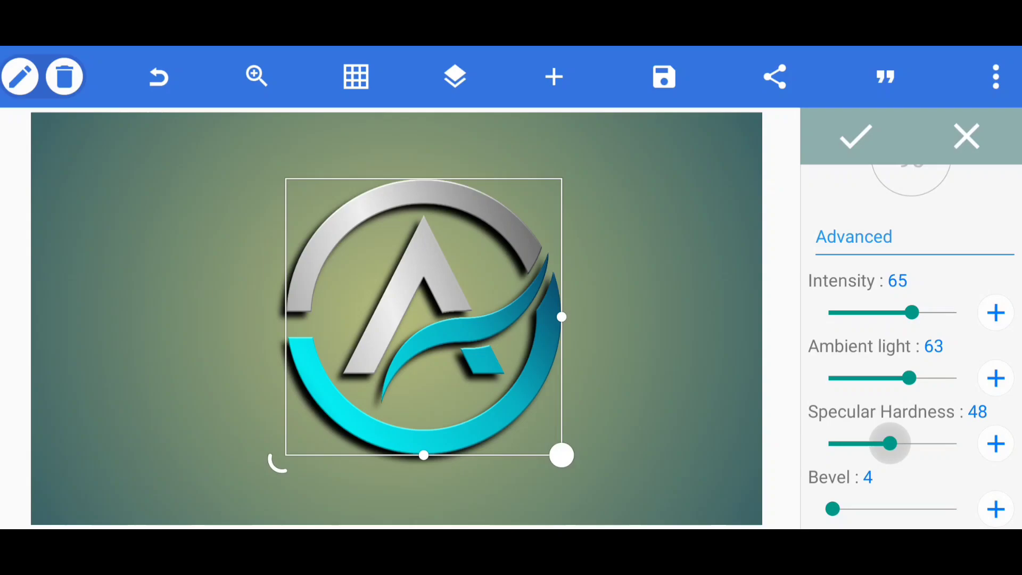
pyautogui.moveTo(882, 443); pyautogui.dragTo(896, 443)
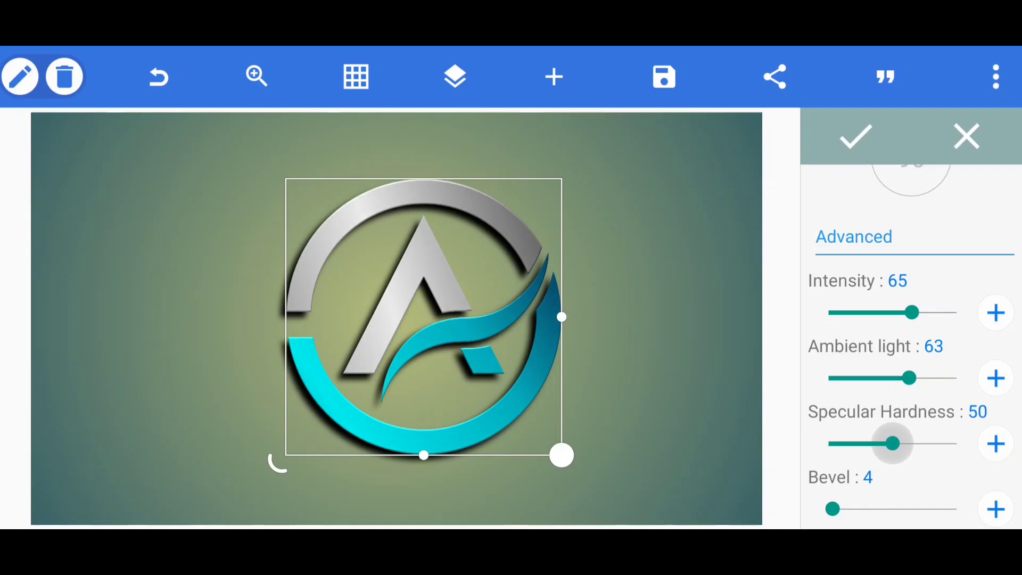
pyautogui.moveTo(902, 377); pyautogui.dragTo(955, 378)
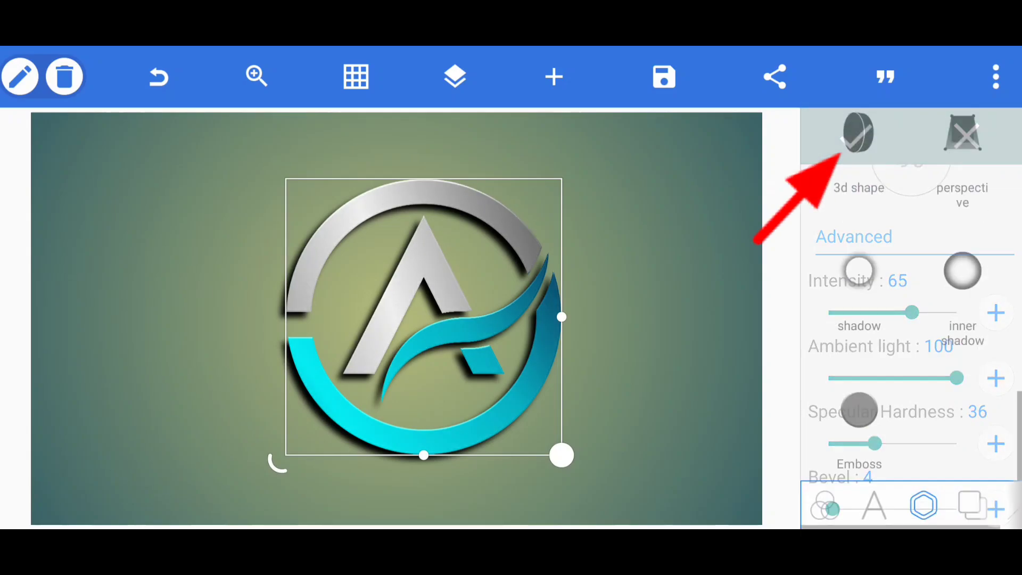
pyautogui.click(554, 76)
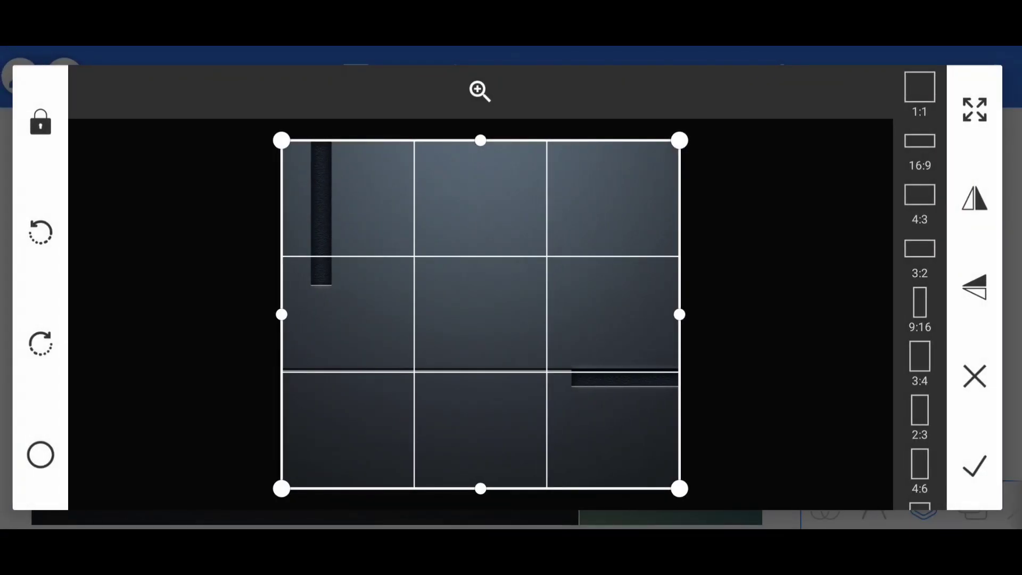
# Step: Crop the dark textured image to a landscape area and send it behind the logo
pyautogui.moveTo(480, 489); pyautogui.dragTo(480, 359)
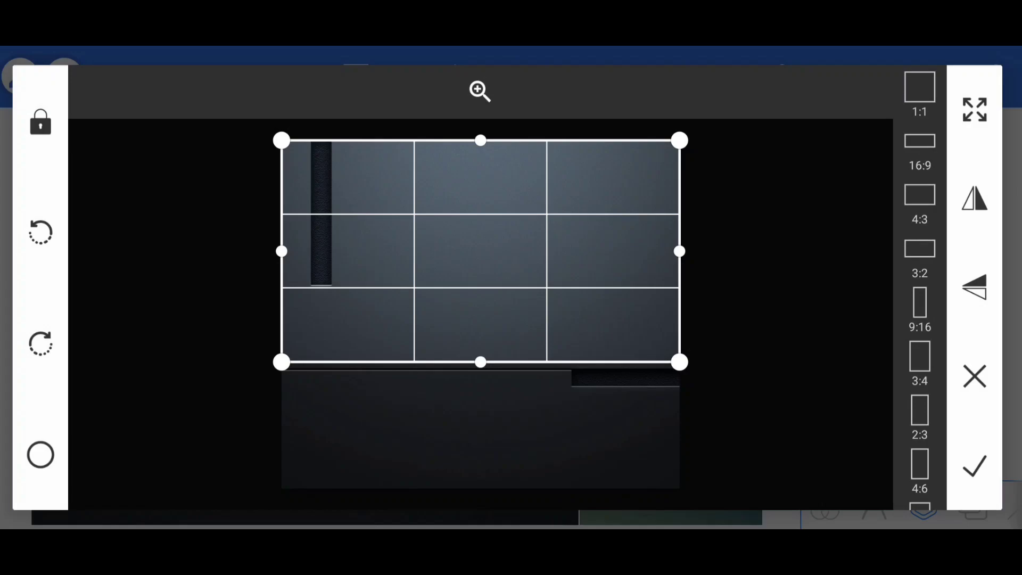
pyautogui.moveTo(281, 250); pyautogui.dragTo(337, 251)
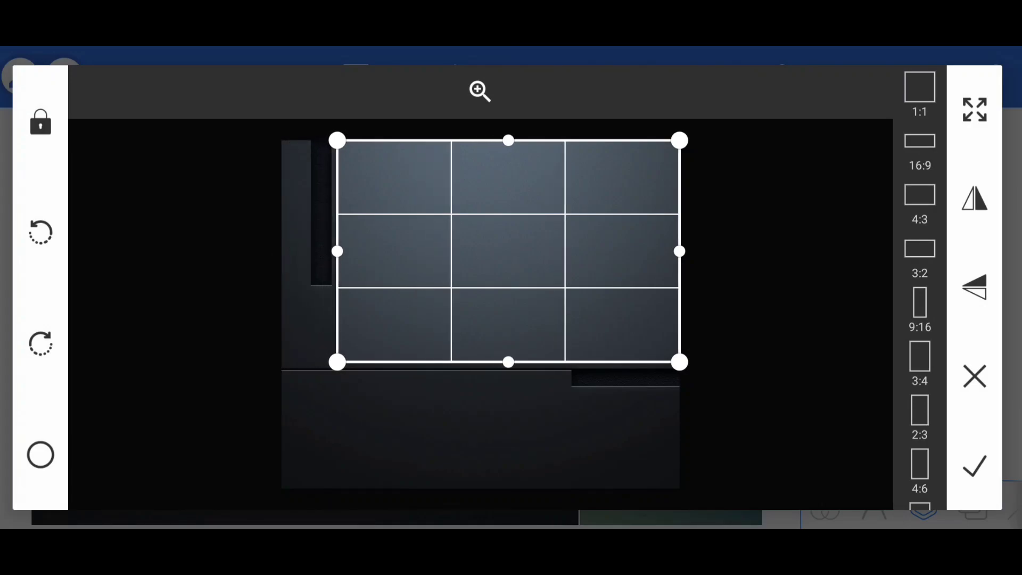
pyautogui.click(973, 465)
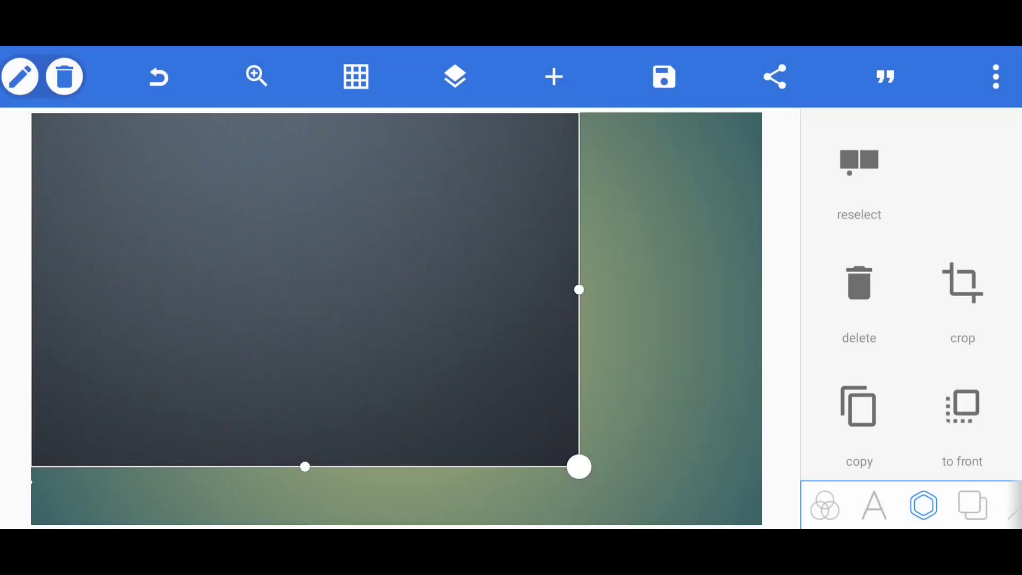
pyautogui.scroll(-3)
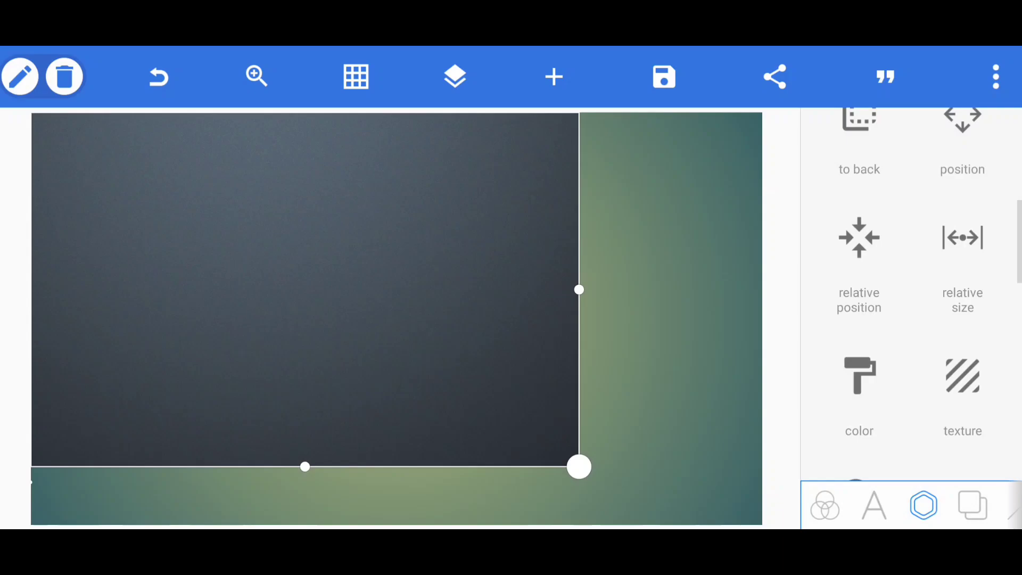
pyautogui.click(963, 237)
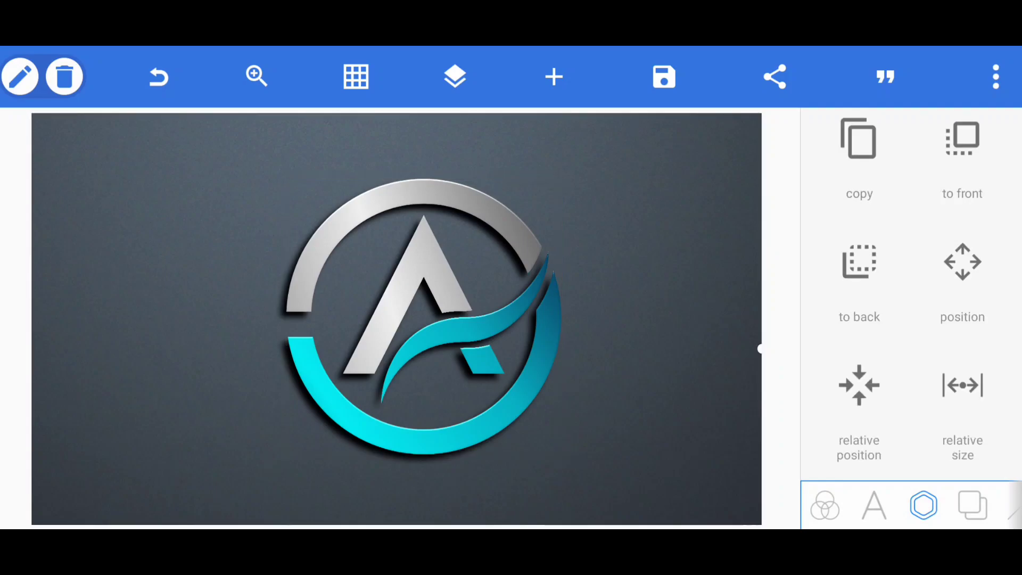
# Step: Open the 'save as image' export settings (JPG, 1280×720) for the design
pyautogui.click(454, 76)
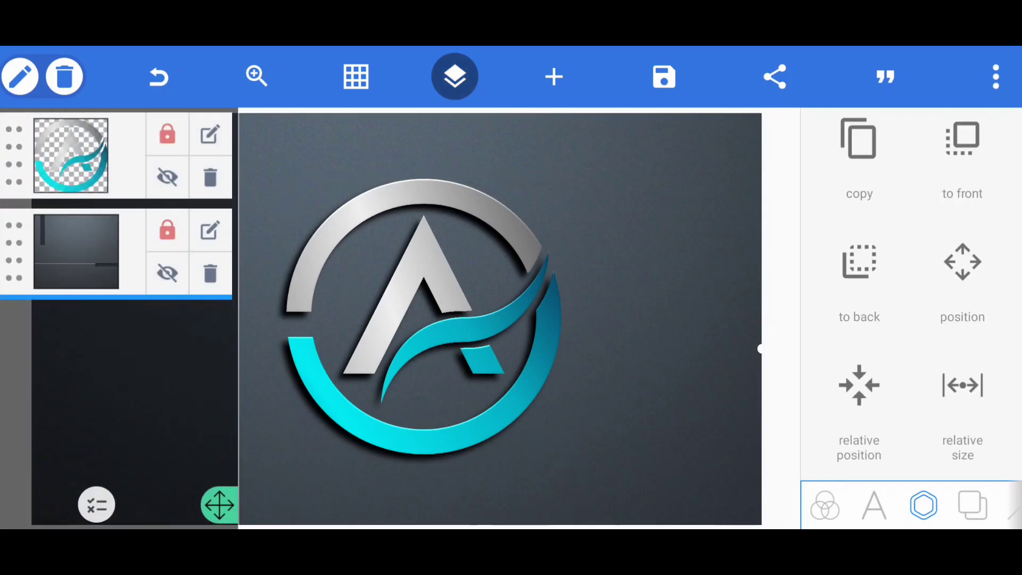
pyautogui.click(663, 76)
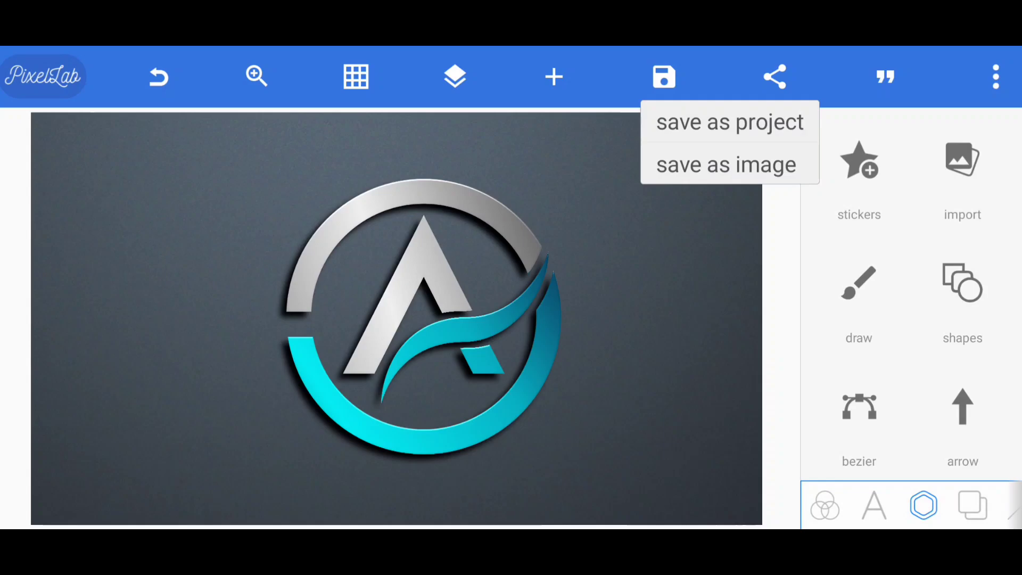
pyautogui.click(725, 165)
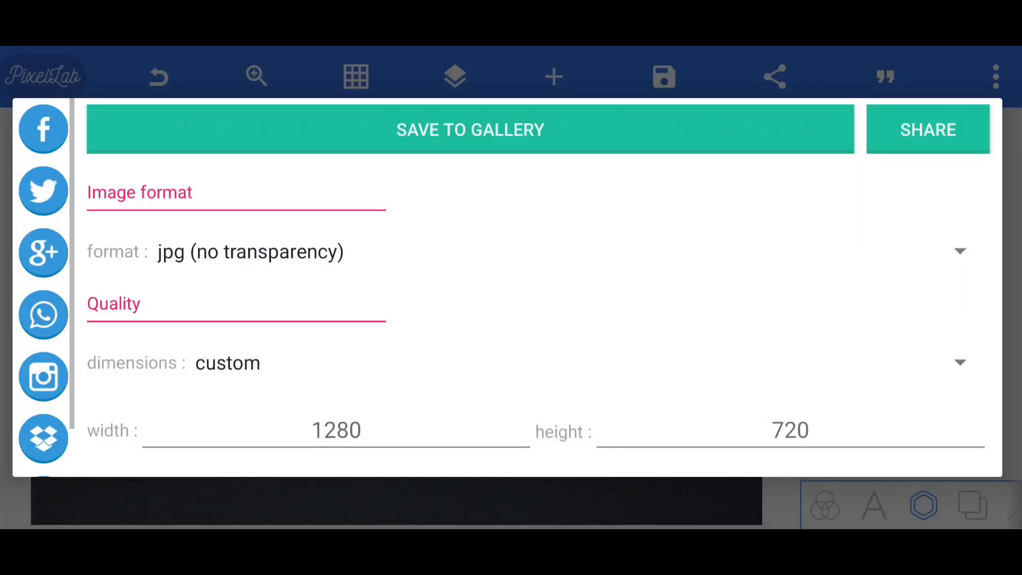